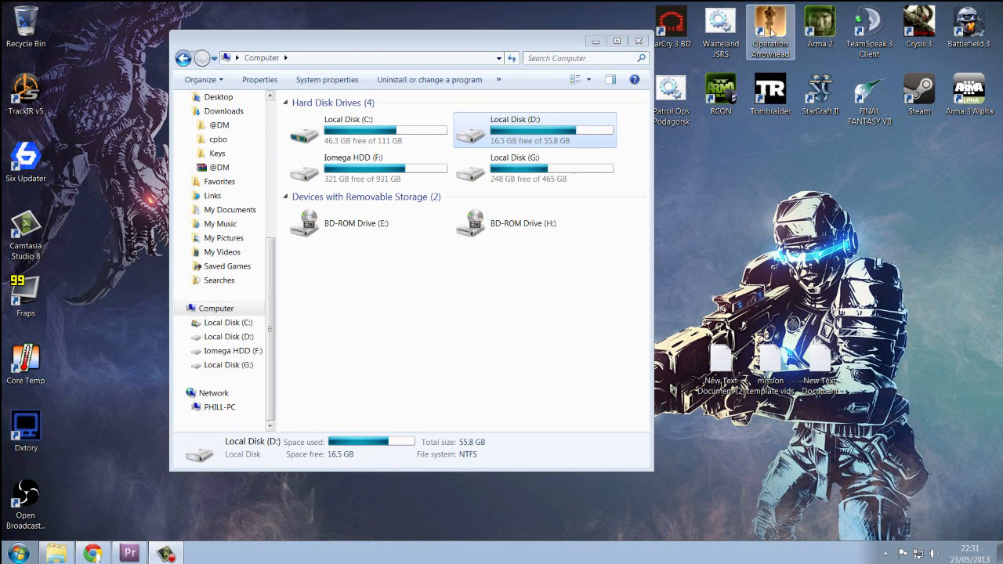
Close the Computer window and bring up the Armaholic page, then the Documents library
{"action": "left_click", "coordinate": [638, 41]}
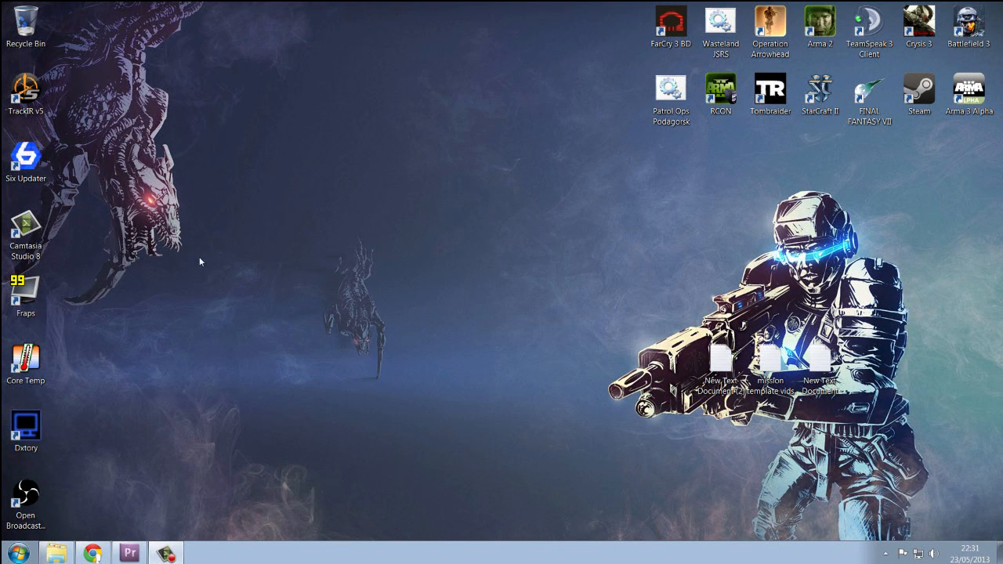
{"action": "mouse_move", "coordinate": [360, 205]}
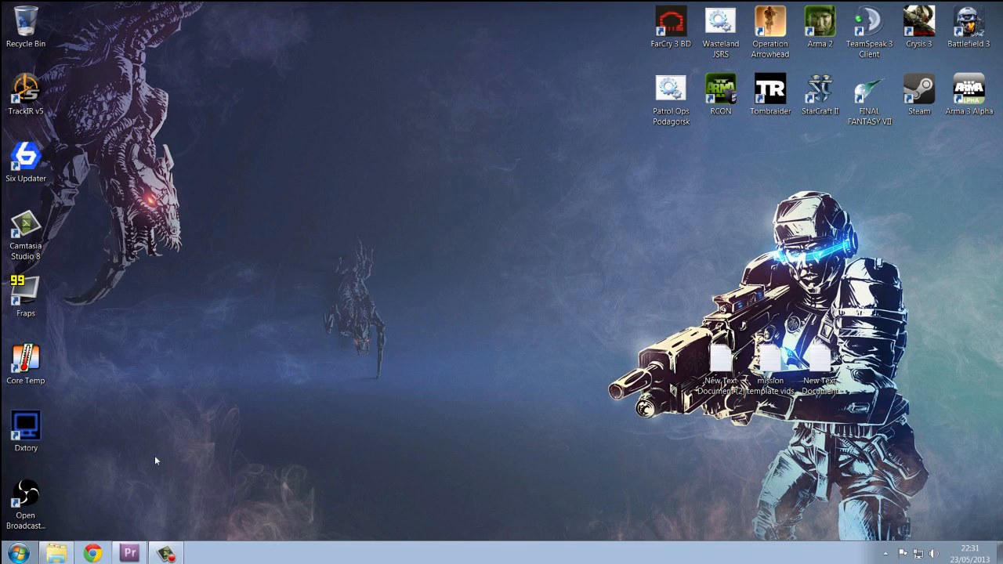
{"action": "left_click", "coordinate": [90, 549]}
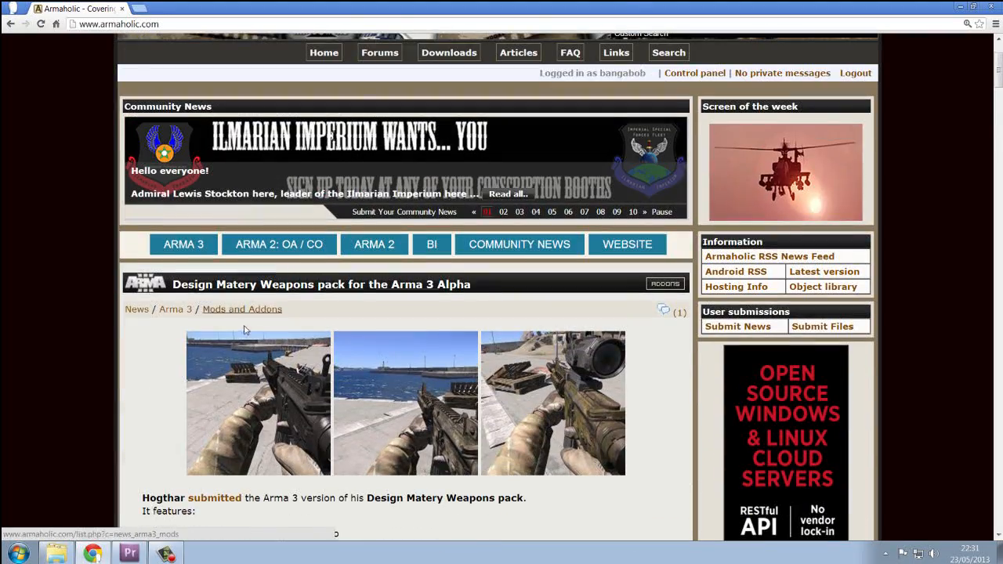
{"action": "scroll", "scroll_direction": "down", "scroll_amount": 3}
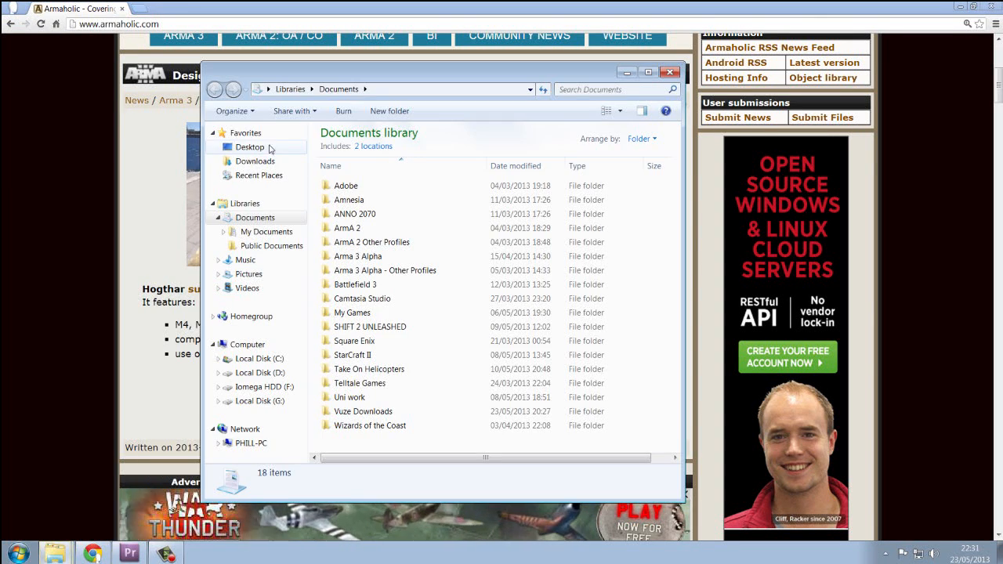
{"action": "left_click", "coordinate": [254, 160]}
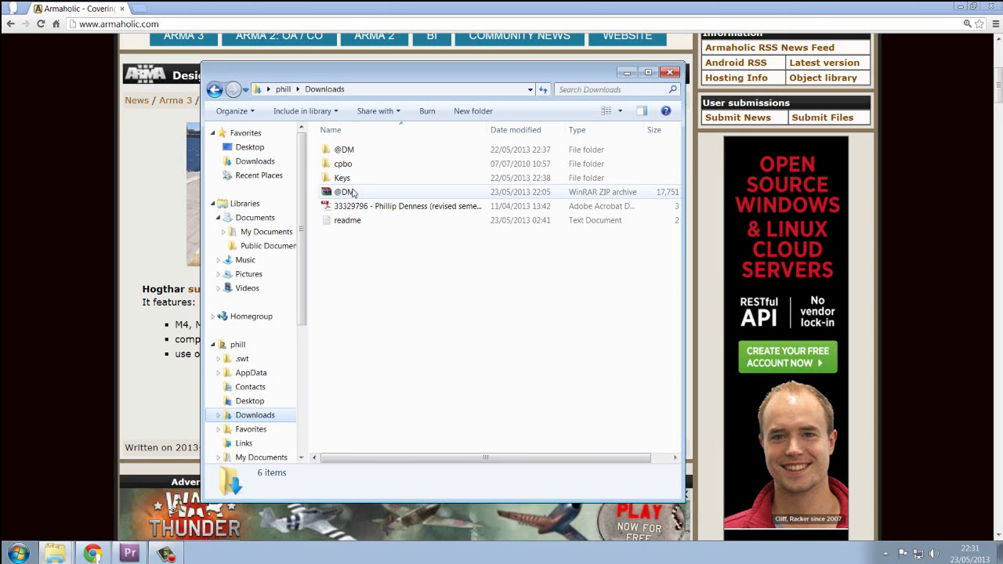
{"action": "left_click", "coordinate": [343, 192]}
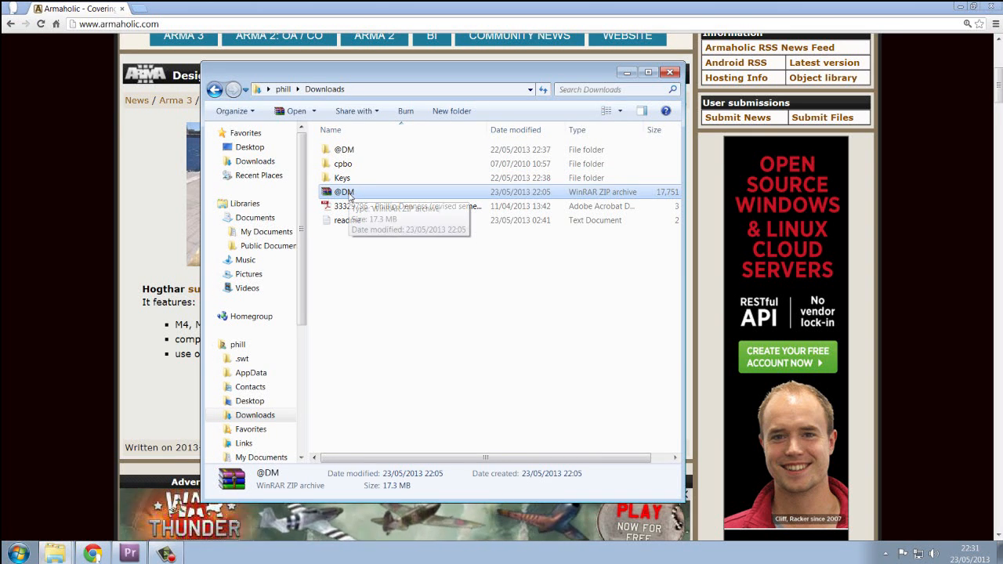
{"action": "right_click", "coordinate": [343, 191]}
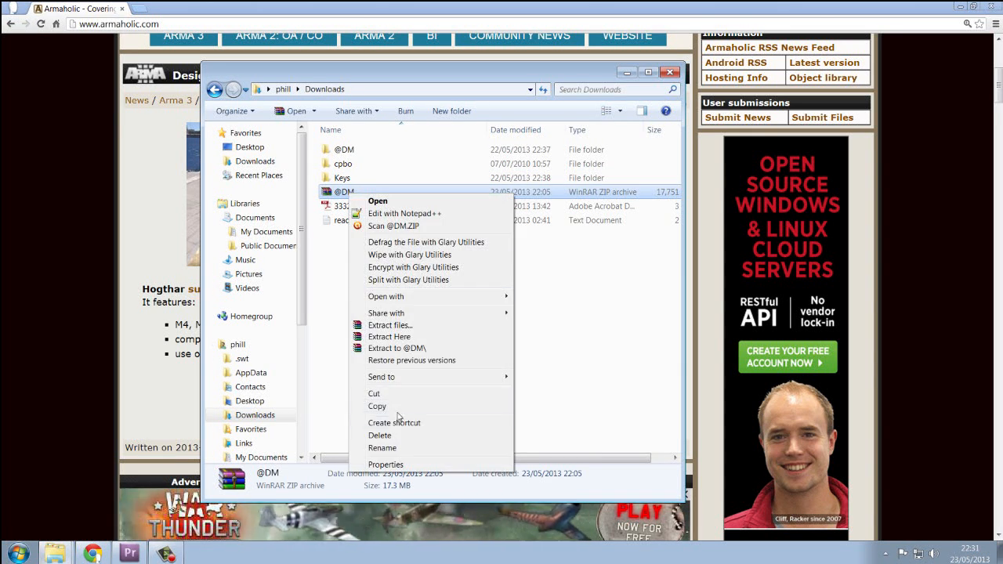
{"action": "left_click", "coordinate": [470, 344]}
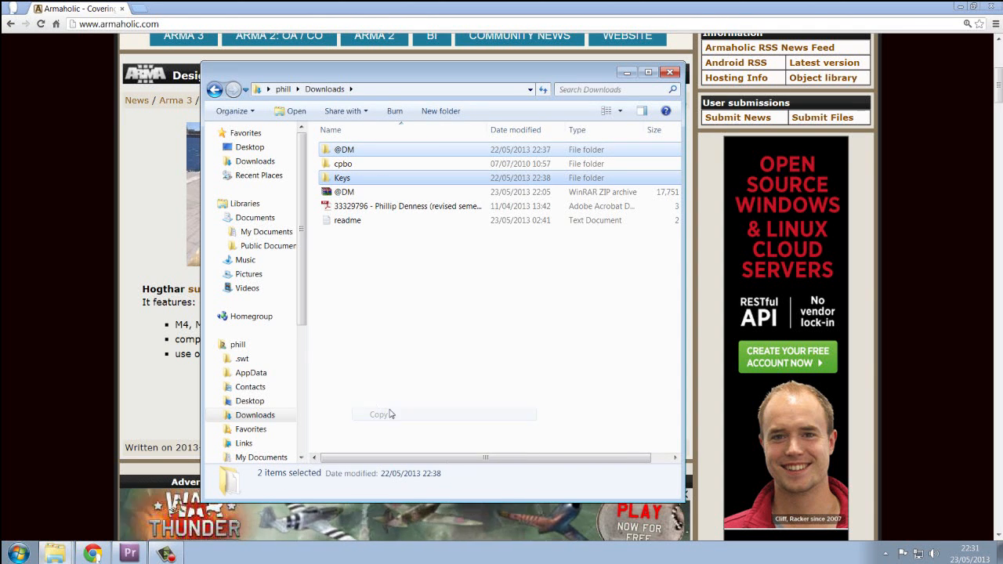
{"action": "mouse_move", "coordinate": [346, 191]}
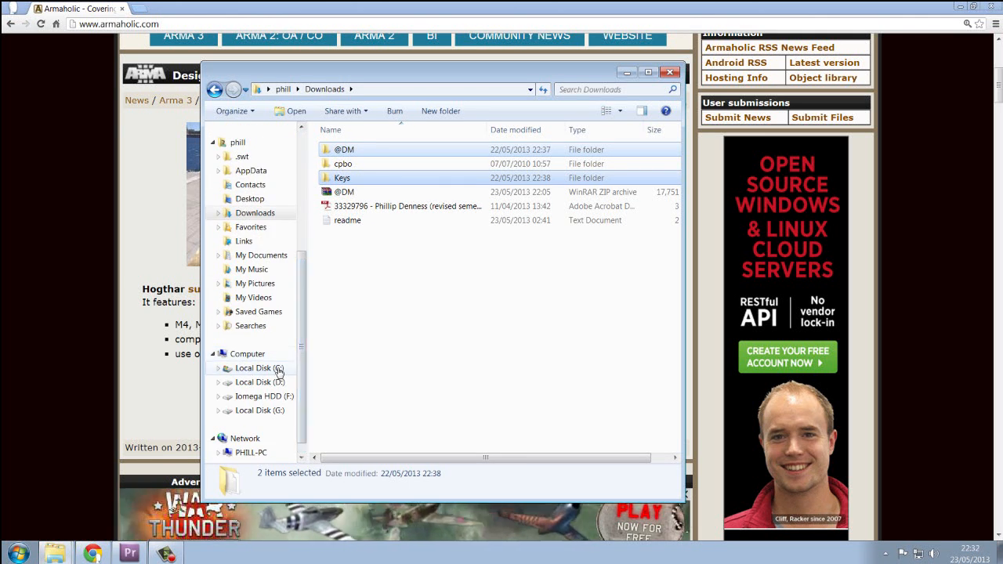
{"action": "mouse_move", "coordinate": [381, 383]}
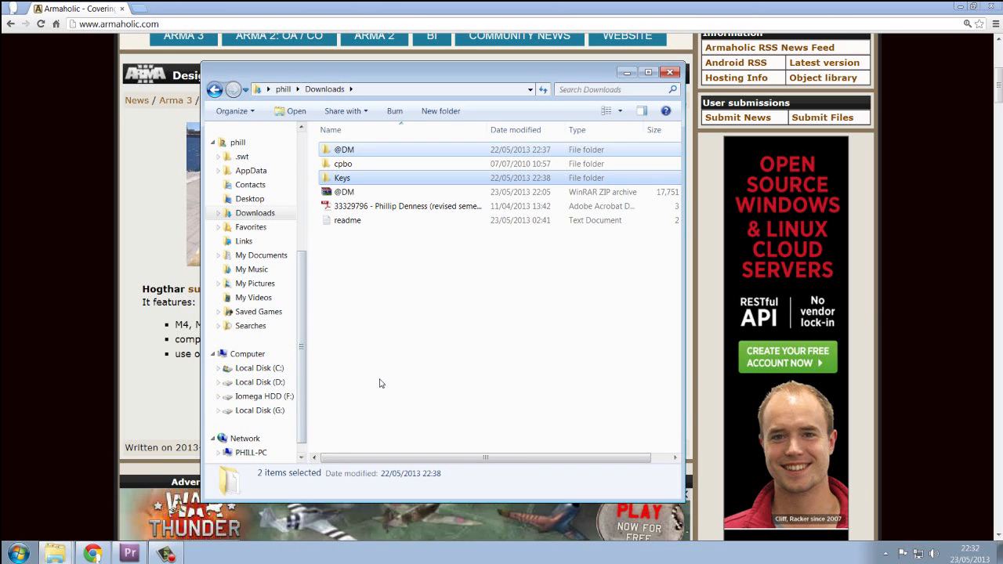
Paste the folders into D:\arma\SteamApps\common\Arma 3, replacing the key file and merging addons
{"action": "left_click", "coordinate": [260, 382]}
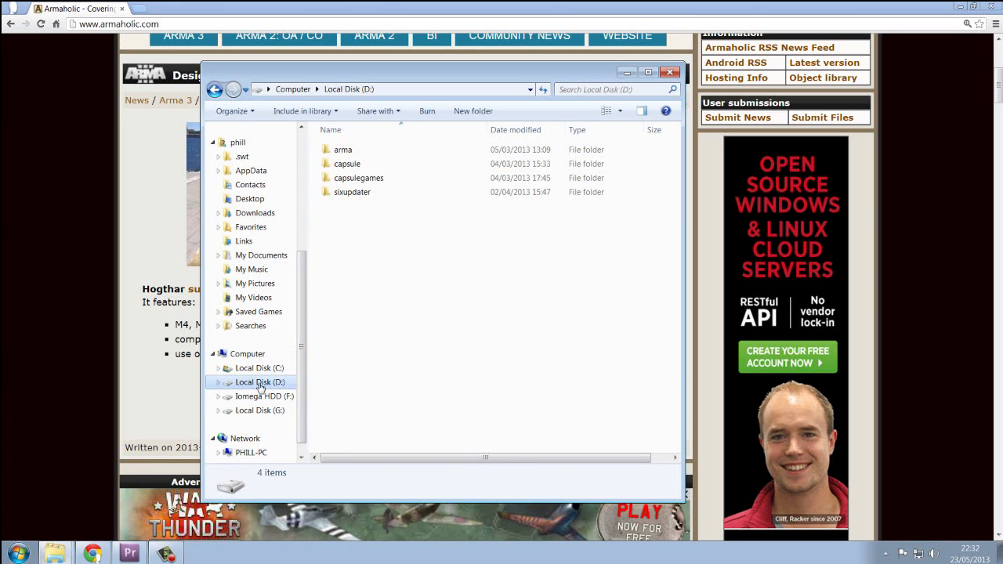
{"action": "double_click", "coordinate": [343, 151]}
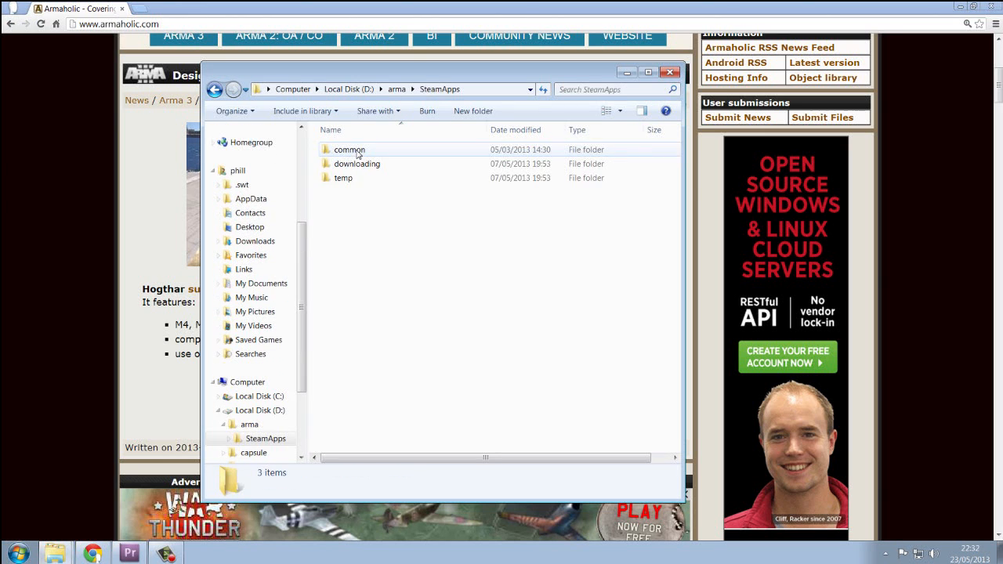
{"action": "double_click", "coordinate": [351, 149]}
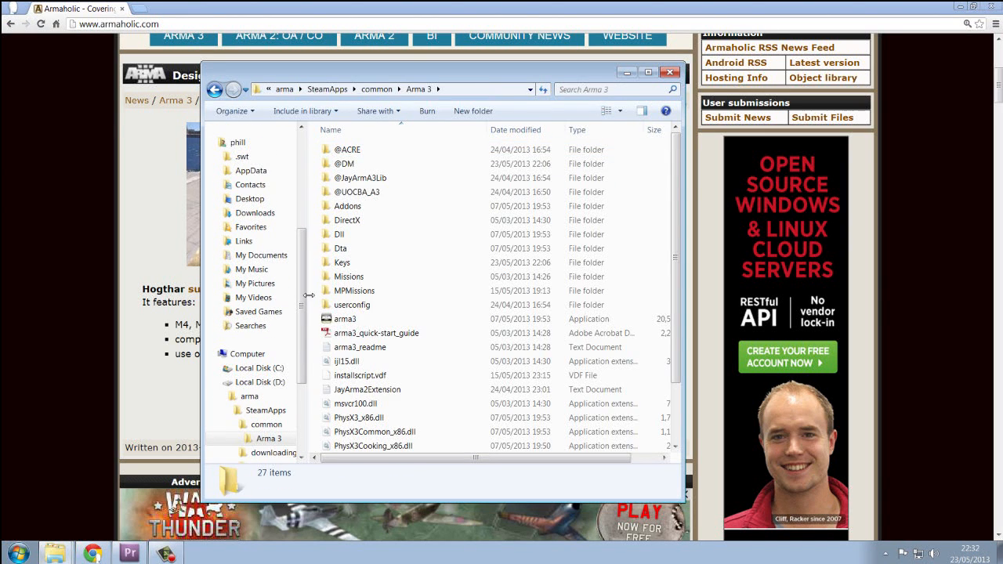
{"action": "scroll", "scroll_direction": "down", "scroll_amount": 3}
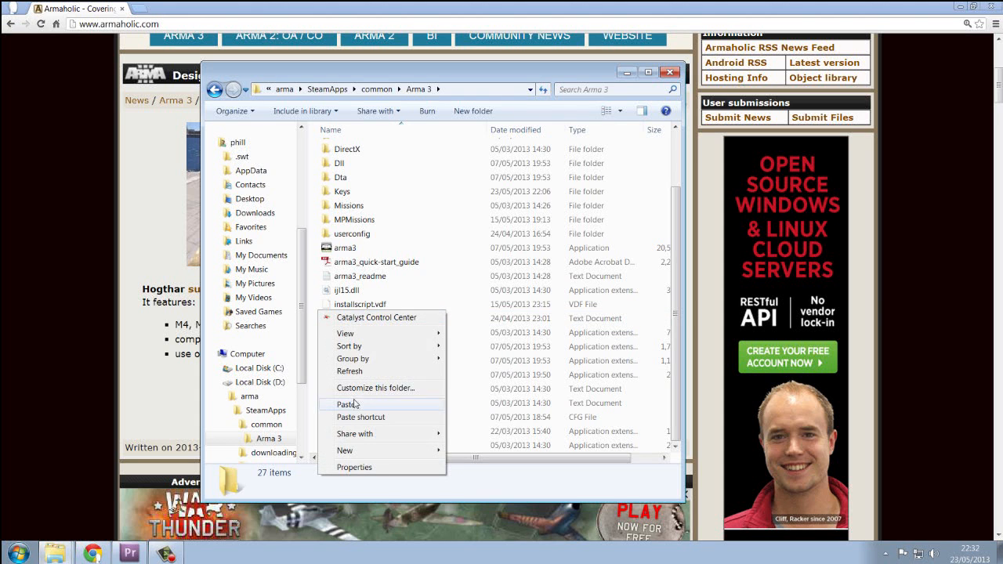
{"action": "left_click", "coordinate": [348, 404]}
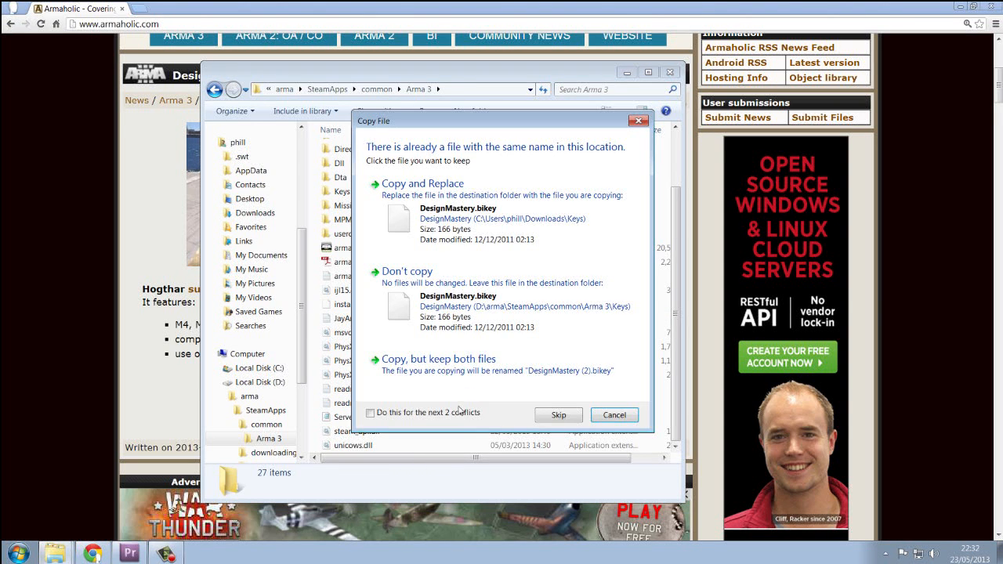
{"action": "left_click", "coordinate": [558, 414]}
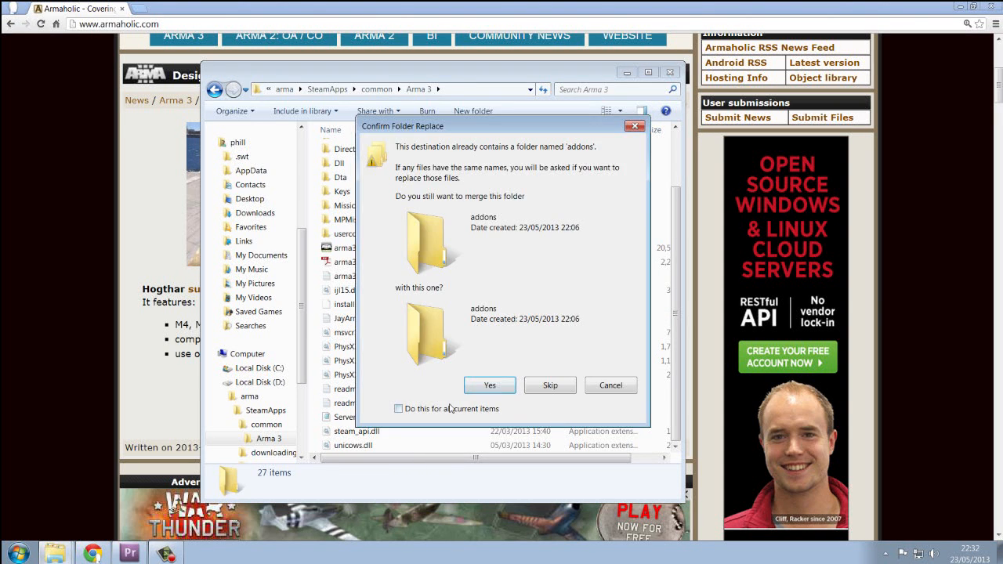
{"action": "left_click", "coordinate": [489, 386]}
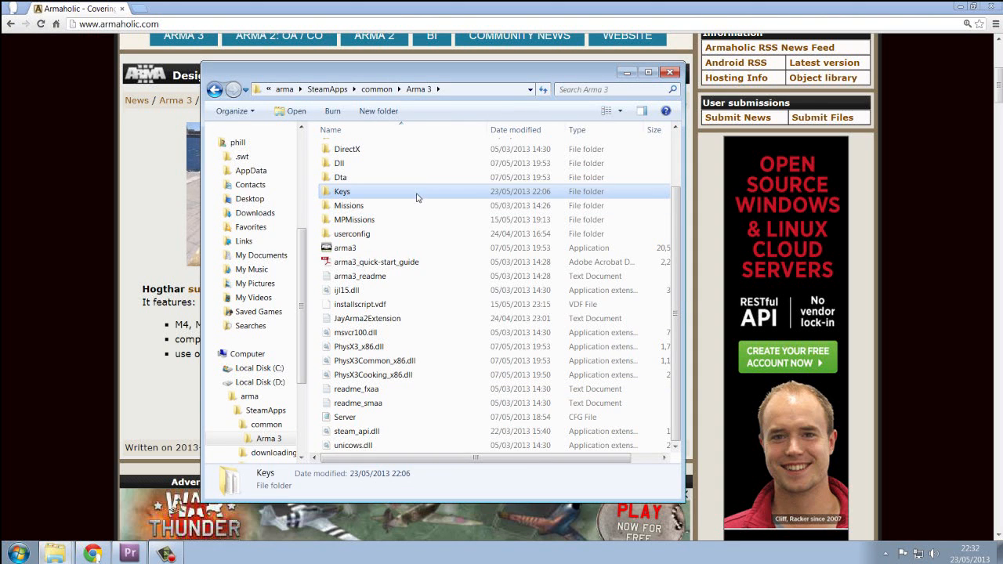
Send the arma3 application to the desktop as a shortcut
{"action": "left_click", "coordinate": [345, 247]}
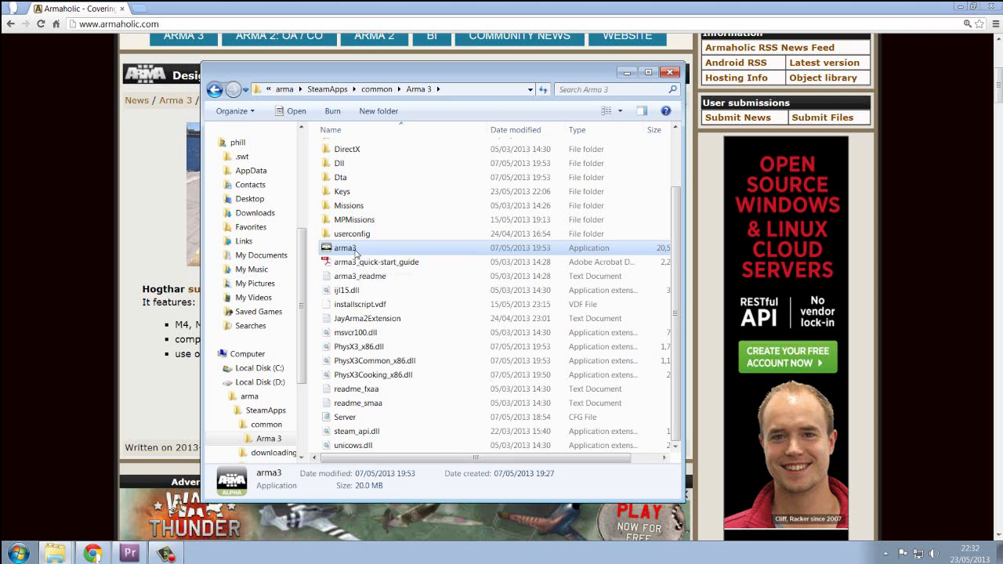
{"action": "right_click", "coordinate": [341, 248]}
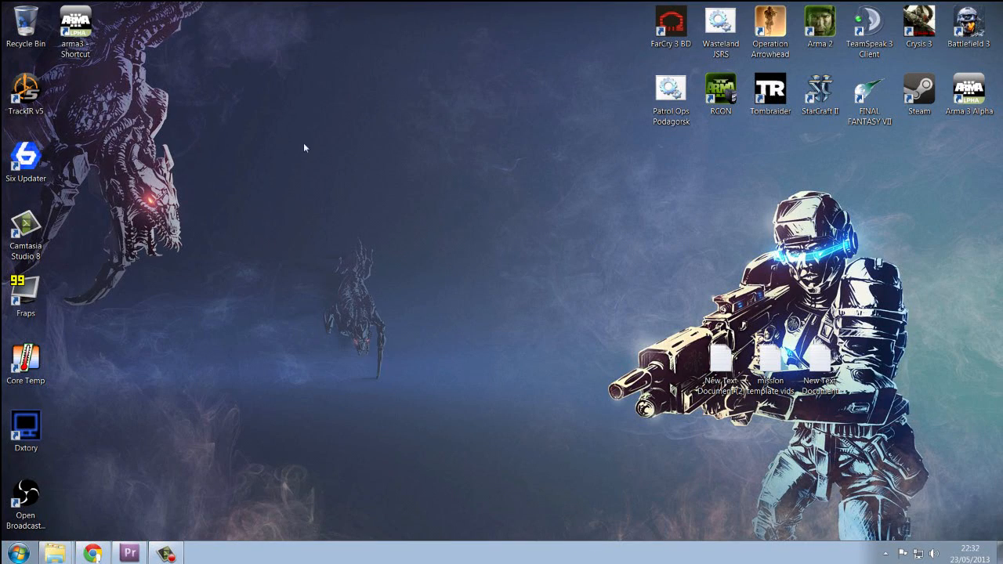
{"action": "left_click", "coordinate": [76, 22]}
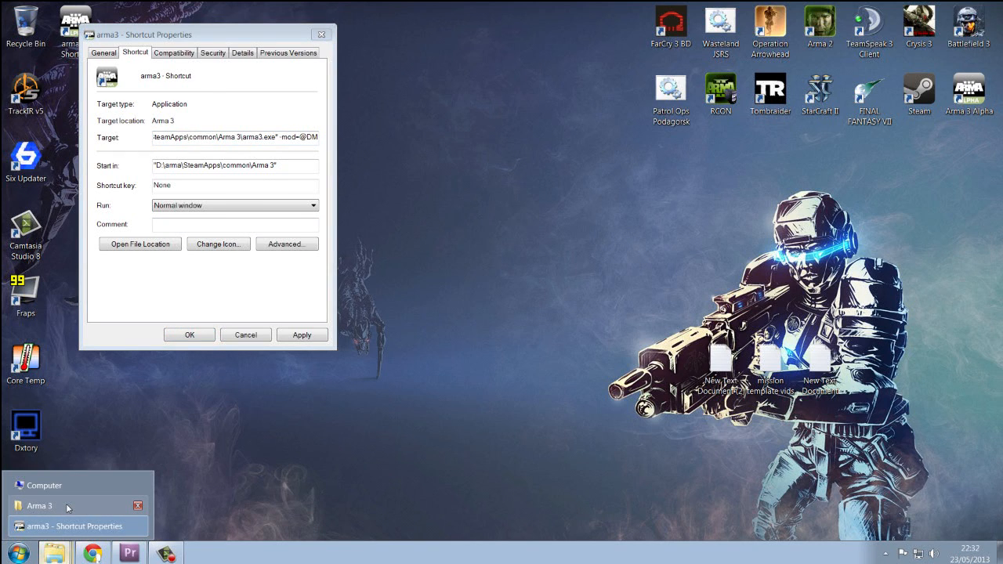
{"action": "left_click", "coordinate": [139, 244]}
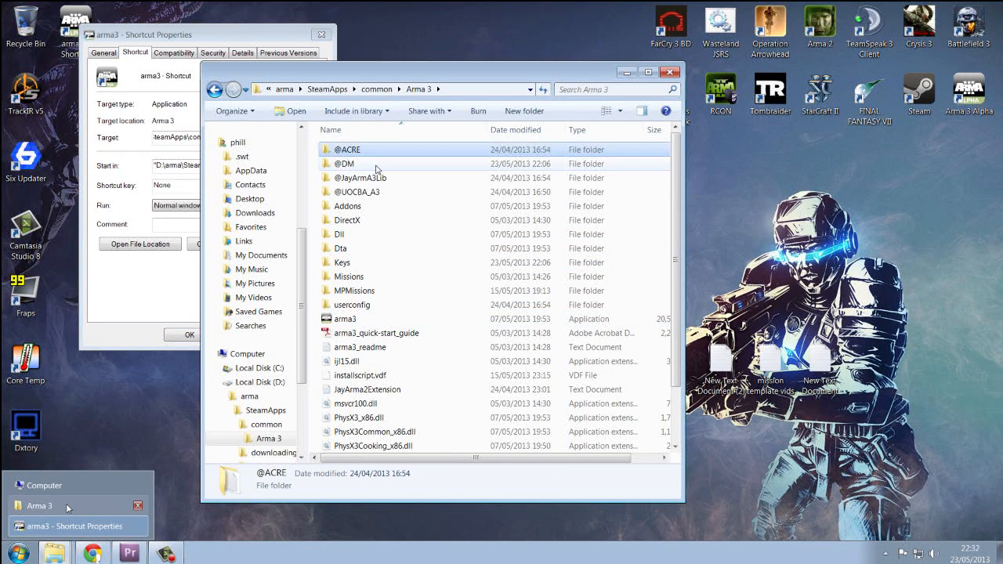
{"action": "left_click", "coordinate": [360, 191]}
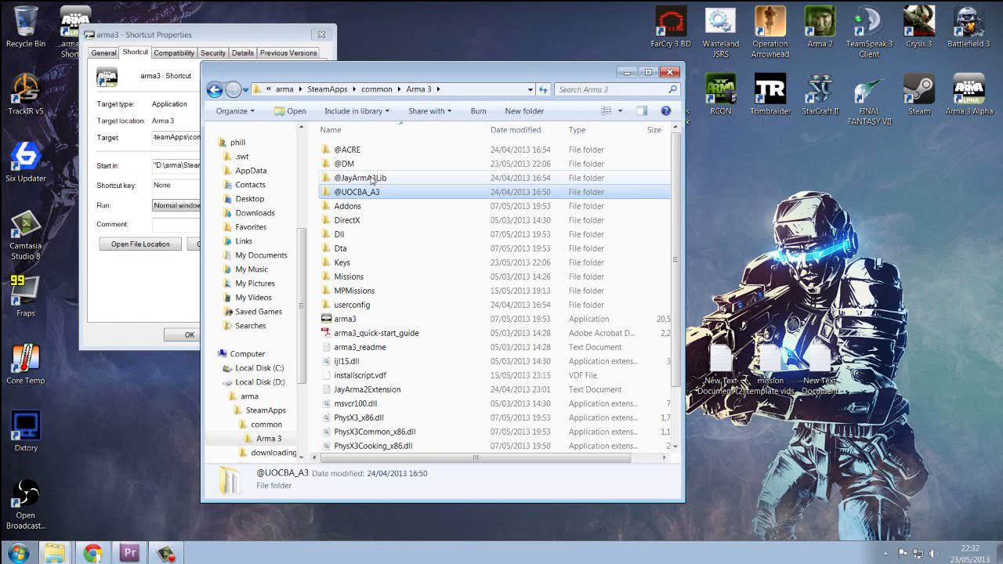
{"action": "mouse_move", "coordinate": [370, 164]}
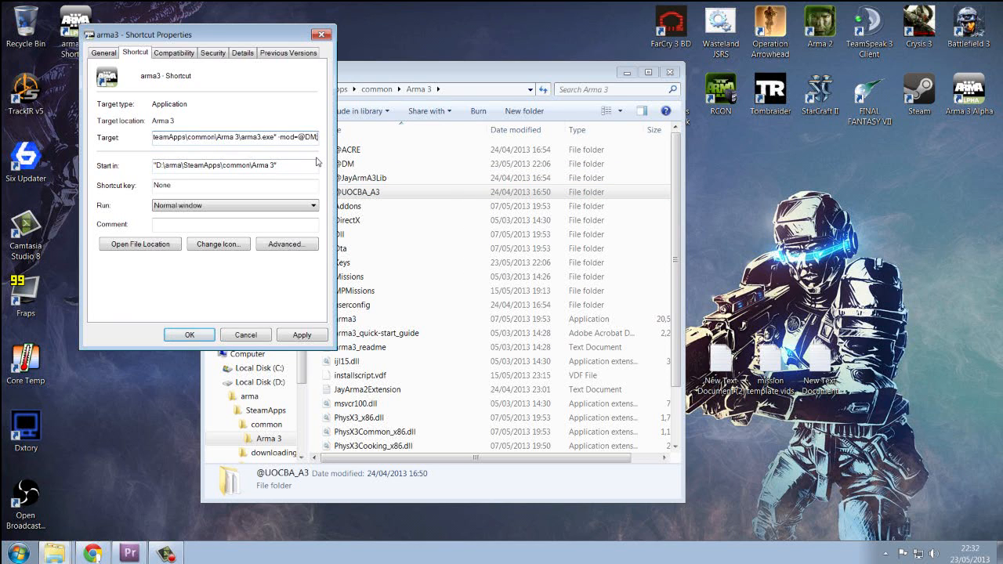
{"action": "mouse_move", "coordinate": [318, 141]}
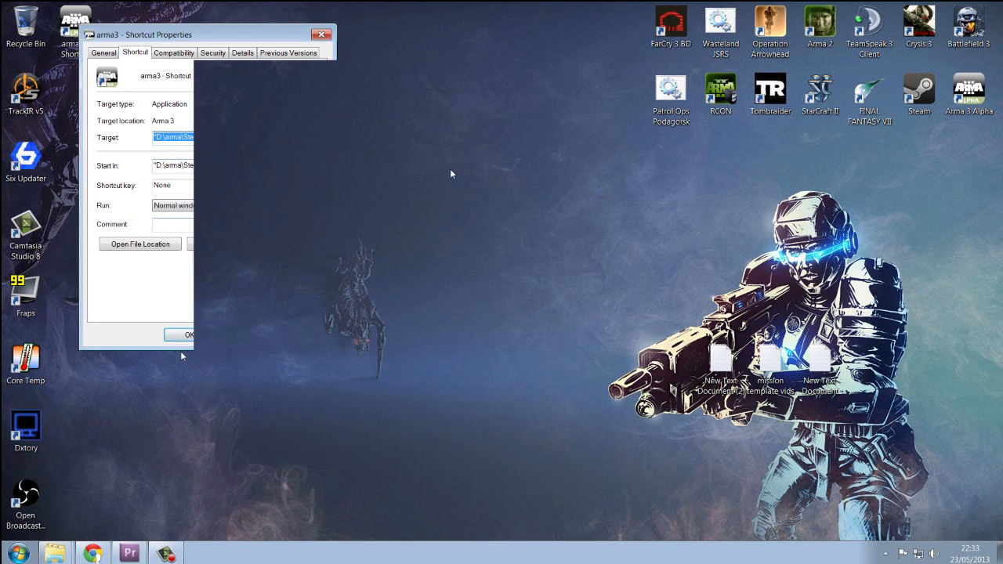
Open the new text document on the desktop and erase the old mod parameter
{"action": "left_click", "coordinate": [182, 336]}
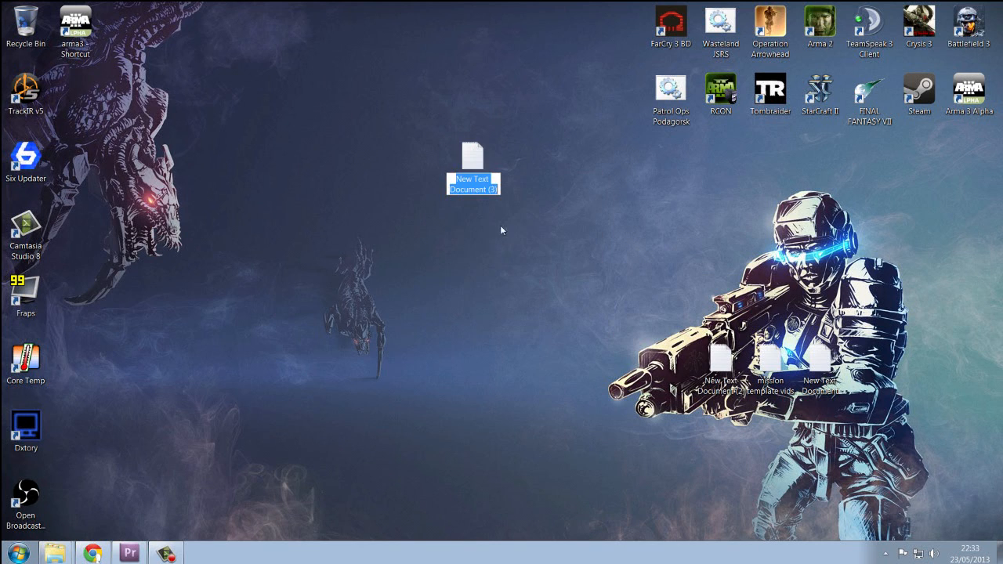
{"action": "double_click", "coordinate": [474, 153]}
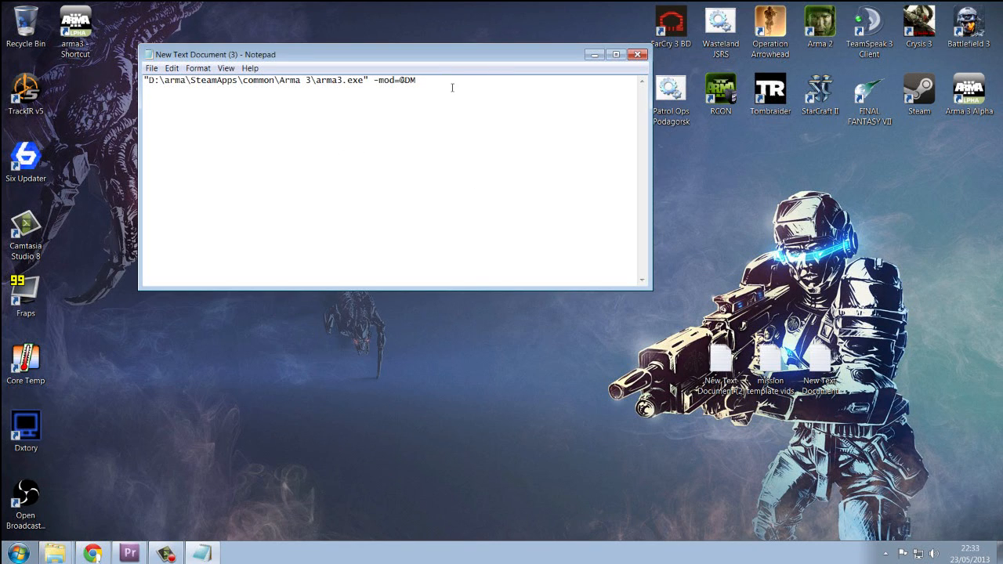
{"action": "key", "text": "Backspace"}
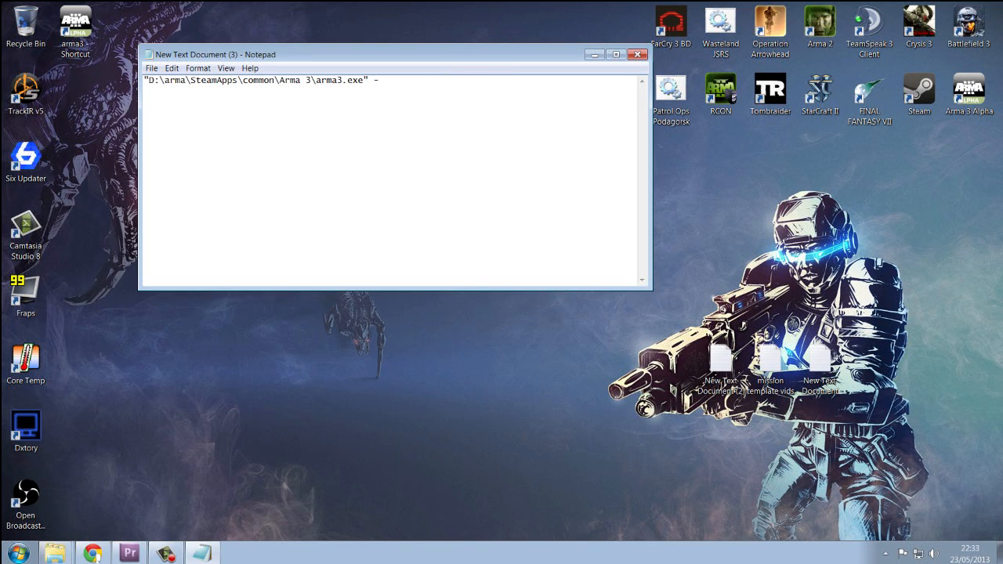
{"action": "type", "text": "n"}
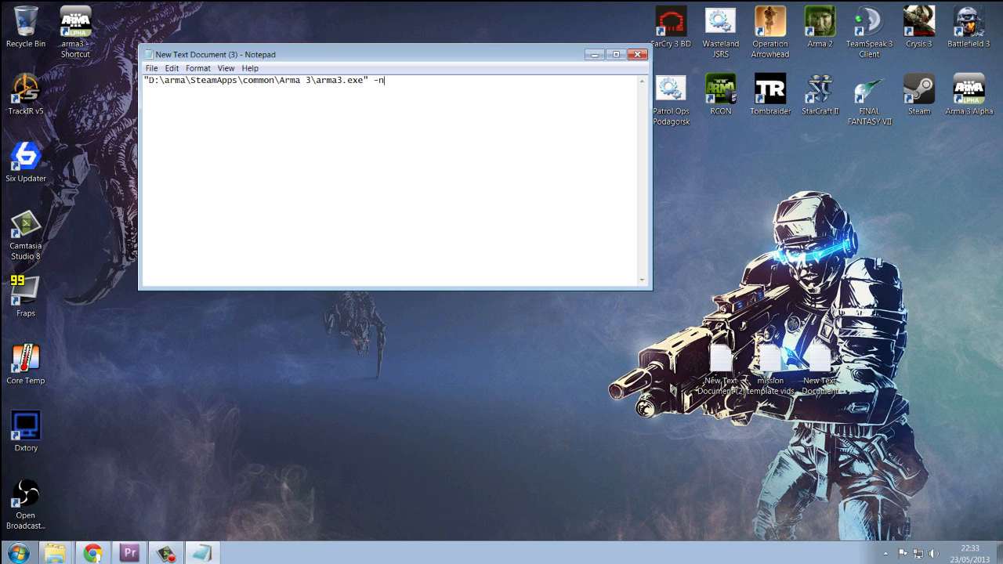
{"action": "type", "text": "oS"}
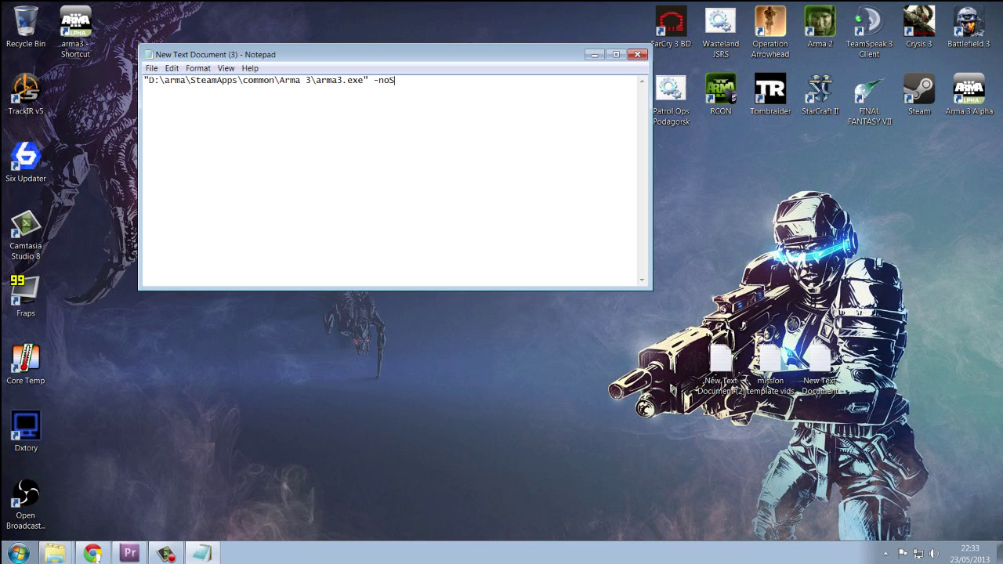
{"action": "type", "text": "S"}
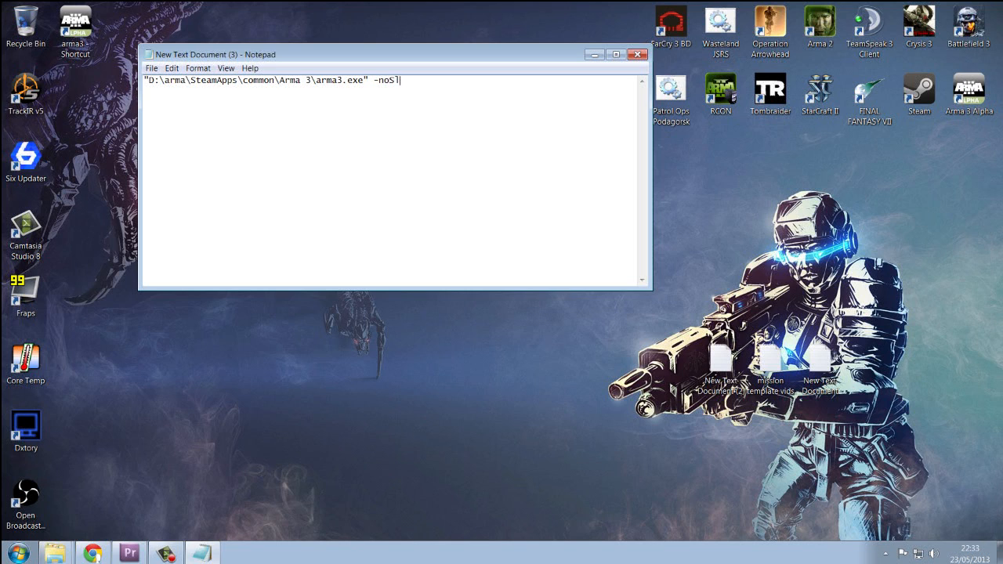
{"action": "type", "text": "plash"}
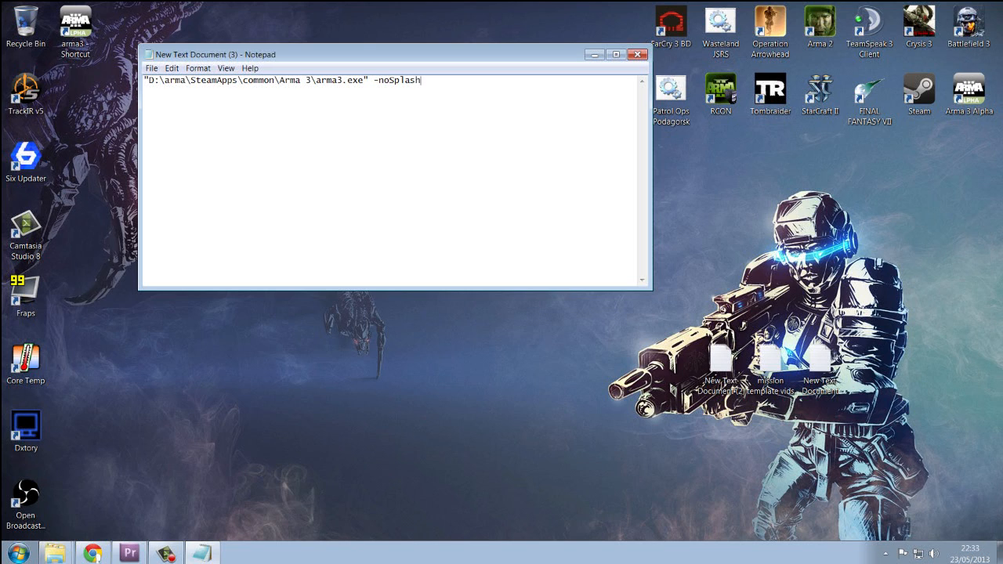
{"action": "type", "text": "-mod"}
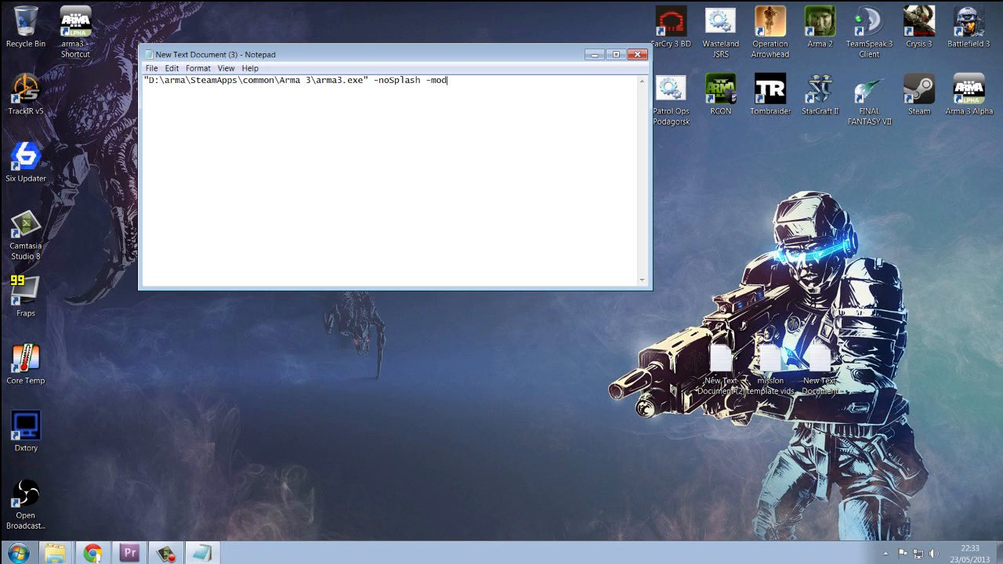
{"action": "type", "text": "="}
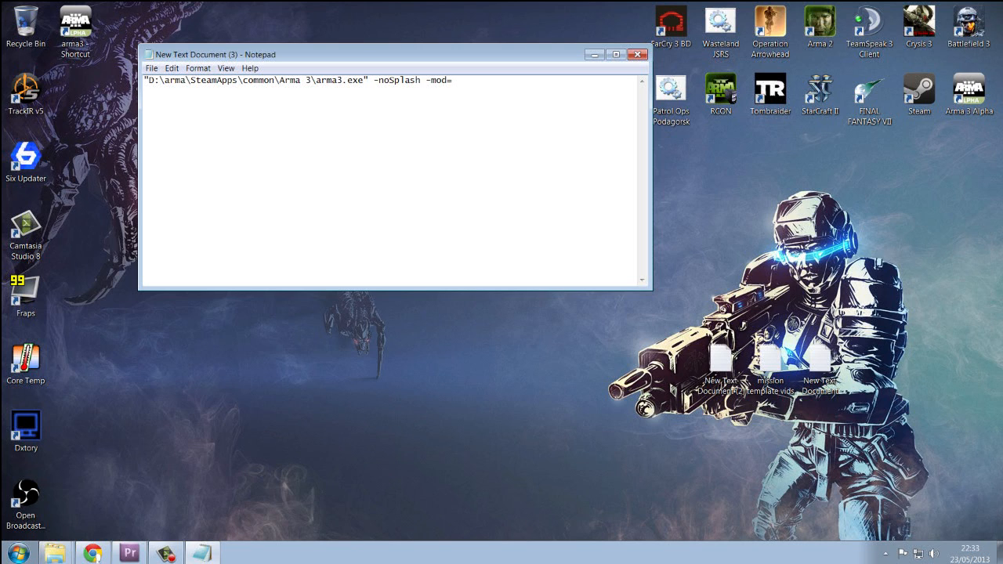
{"action": "type", "text": "@DM"}
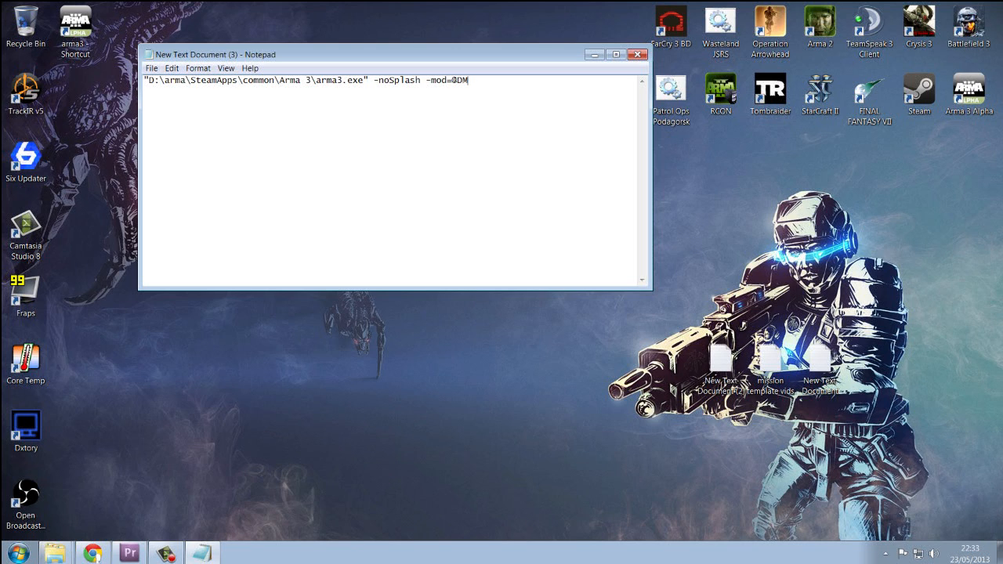
{"action": "type", "text": ";"}
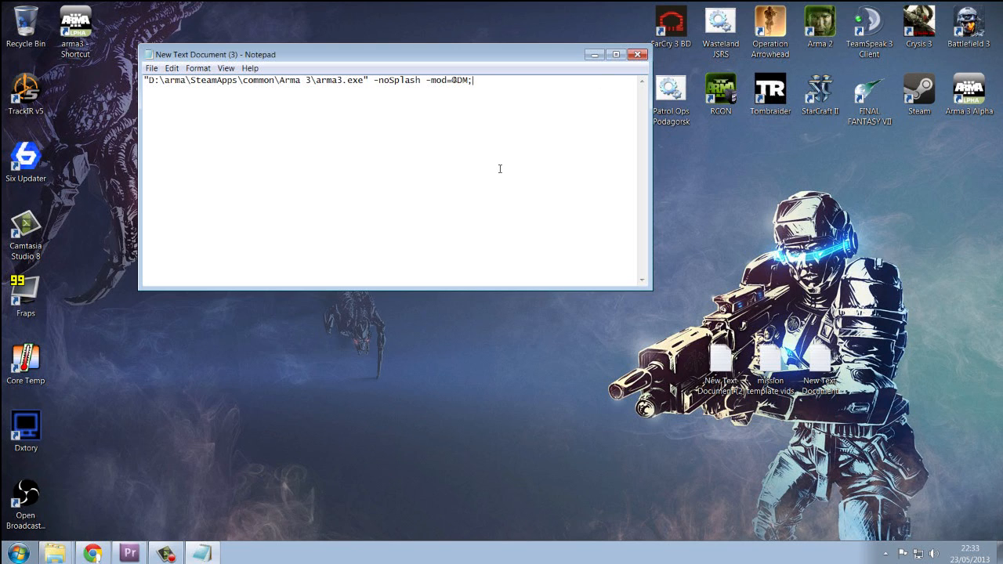
{"action": "type", "text": "@dhe"}
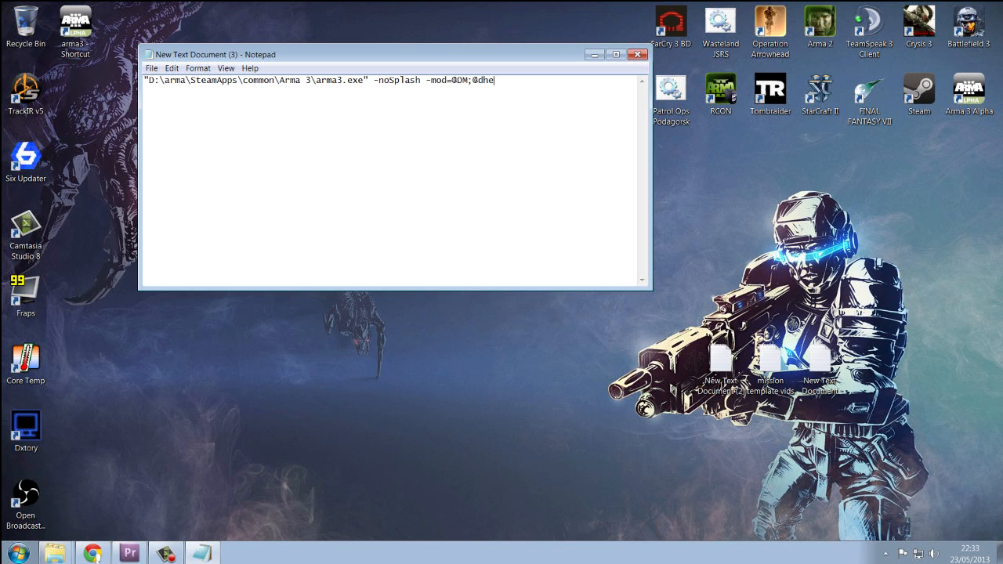
{"action": "key", "text": "BackSpace"}
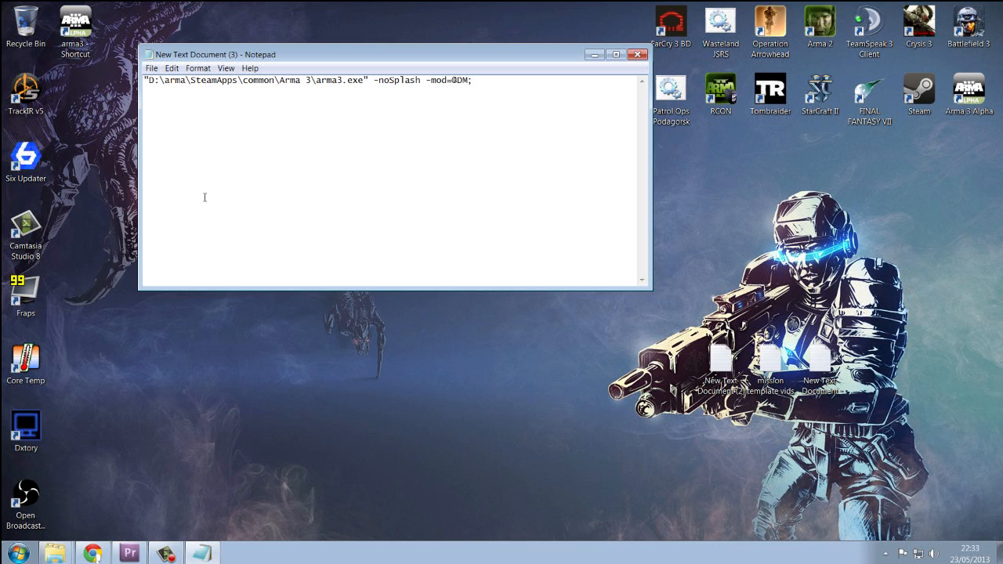
{"action": "left_click_drag", "start_coordinate": [202, 79], "coordinate": [473, 80]}
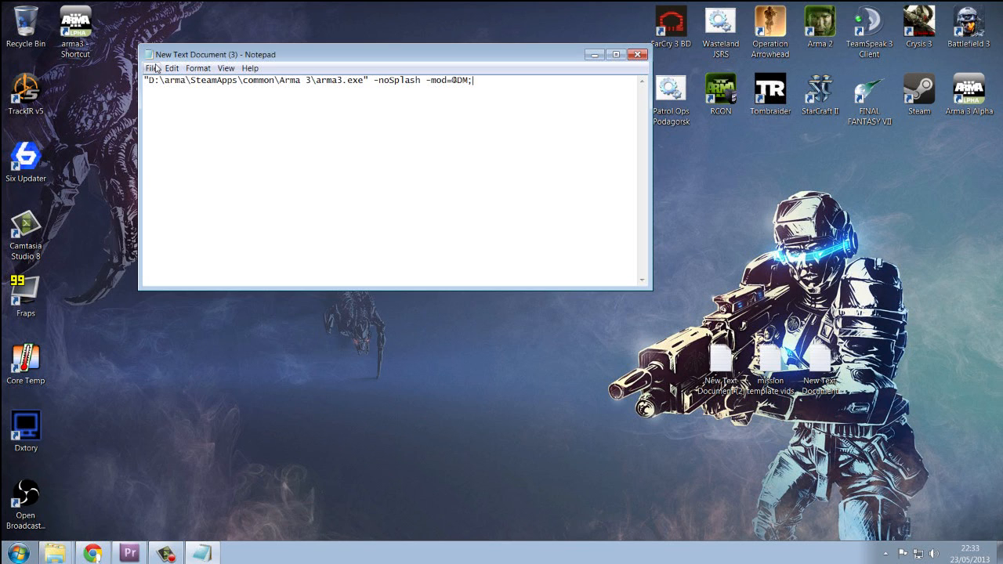
Save the launch line as name.bat with All Files type
{"action": "left_click", "coordinate": [160, 67]}
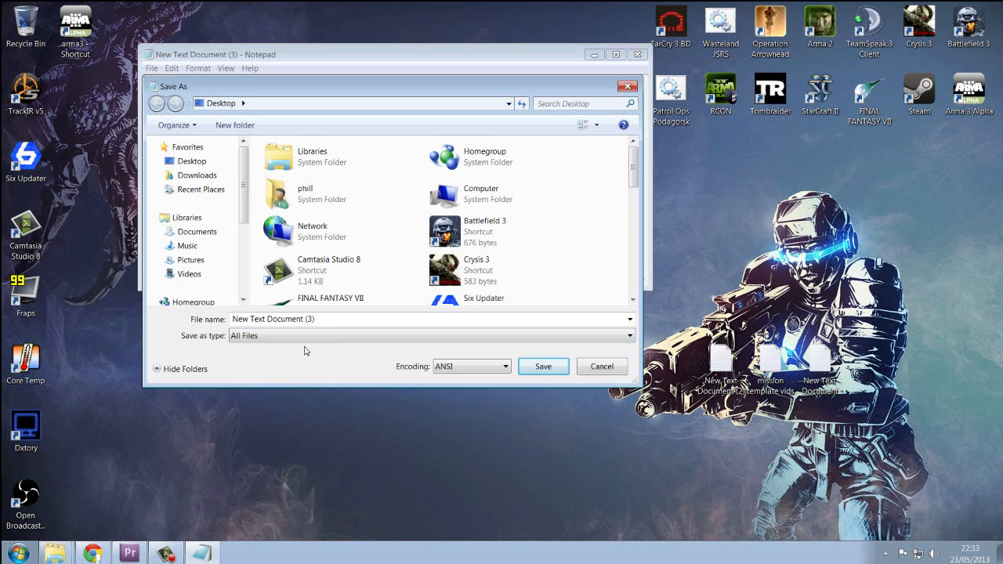
{"action": "type", "text": "name"}
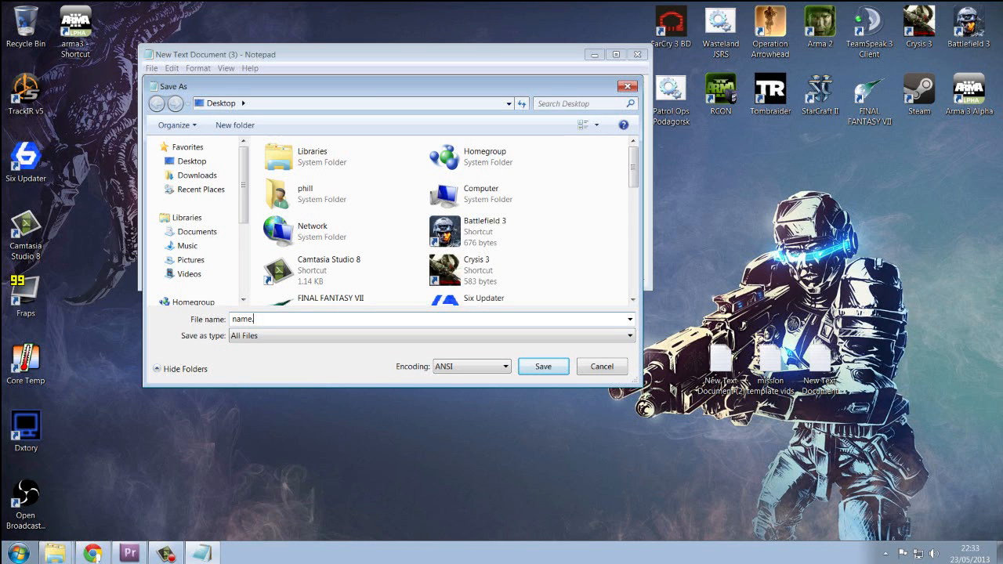
{"action": "type", "text": ".ba"}
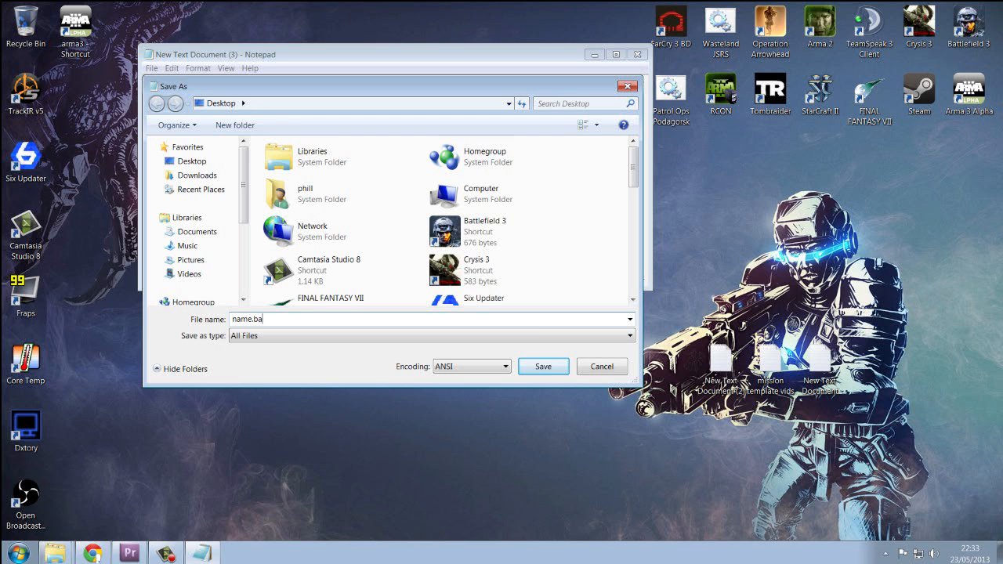
{"action": "left_click", "coordinate": [542, 367]}
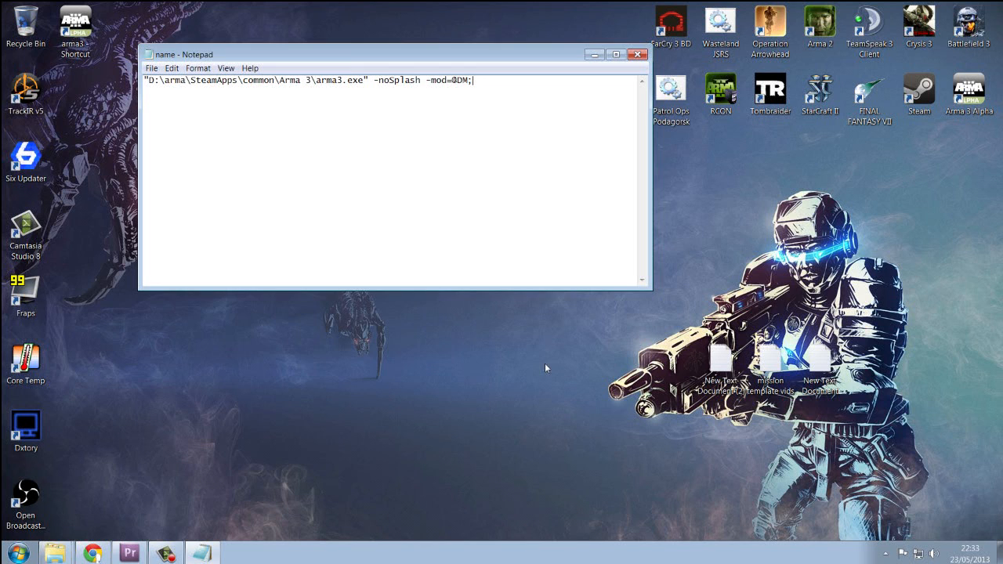
Close Notepad and drag the name.bat icon toward the top of the desktop
{"action": "left_click", "coordinate": [634, 56]}
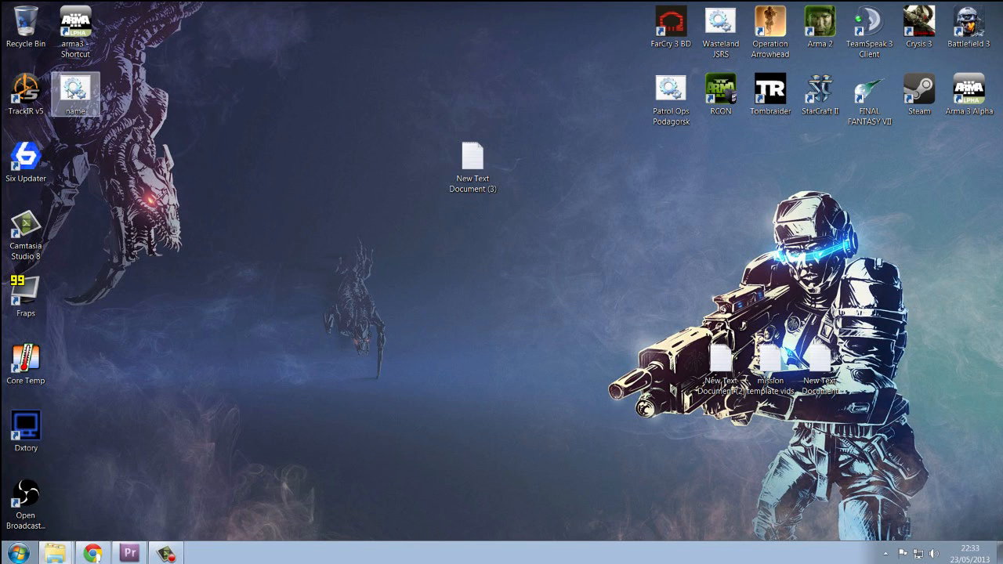
{"action": "left_click_drag", "start_coordinate": [75, 90], "coordinate": [461, 94]}
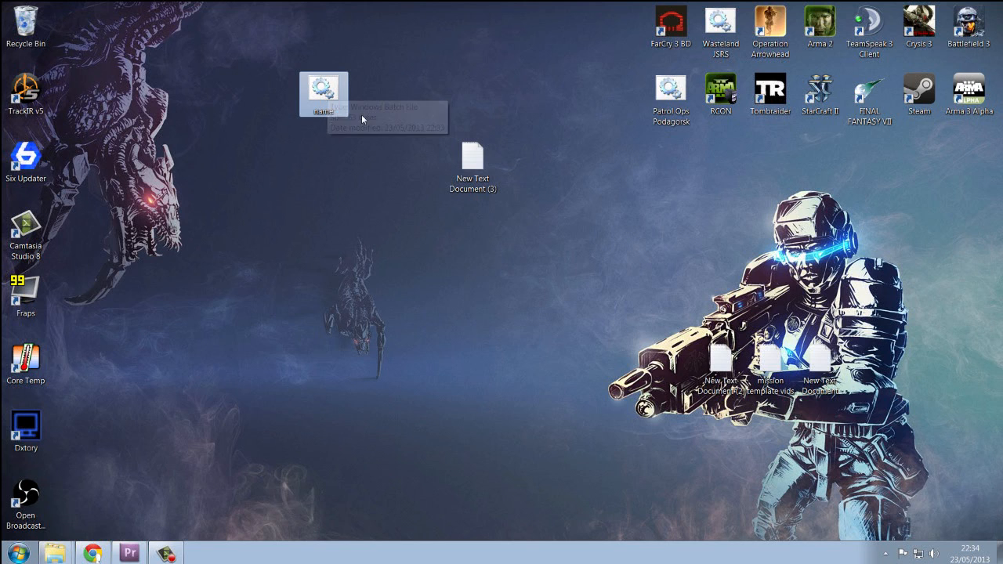
{"action": "mouse_move", "coordinate": [389, 149]}
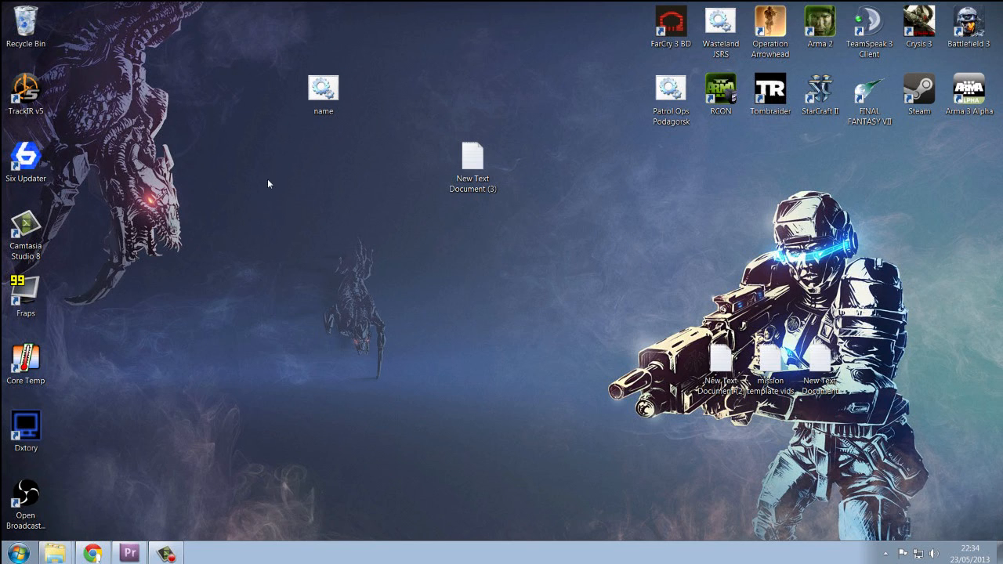
{"action": "mouse_move", "coordinate": [475, 306]}
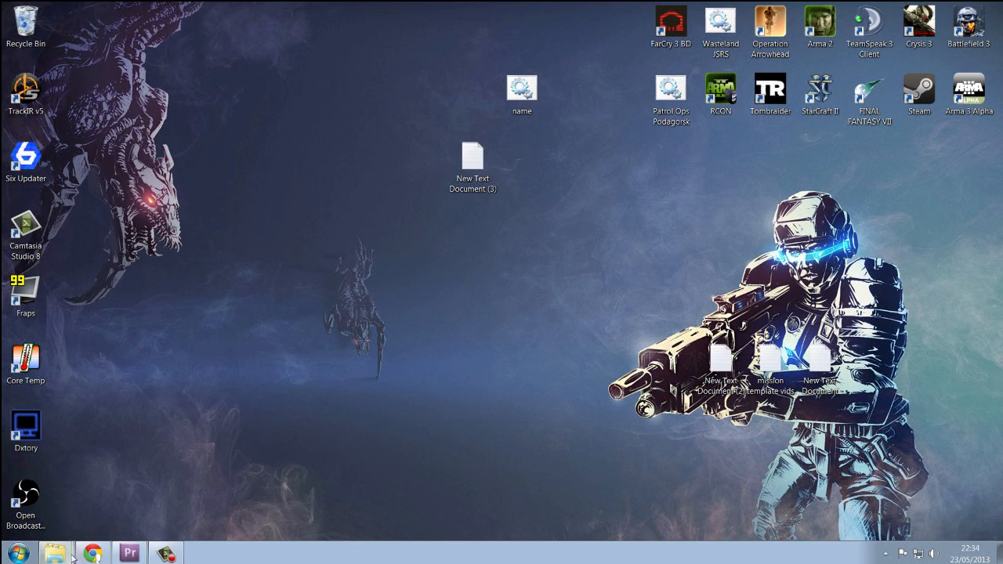
{"action": "mouse_move", "coordinate": [66, 118]}
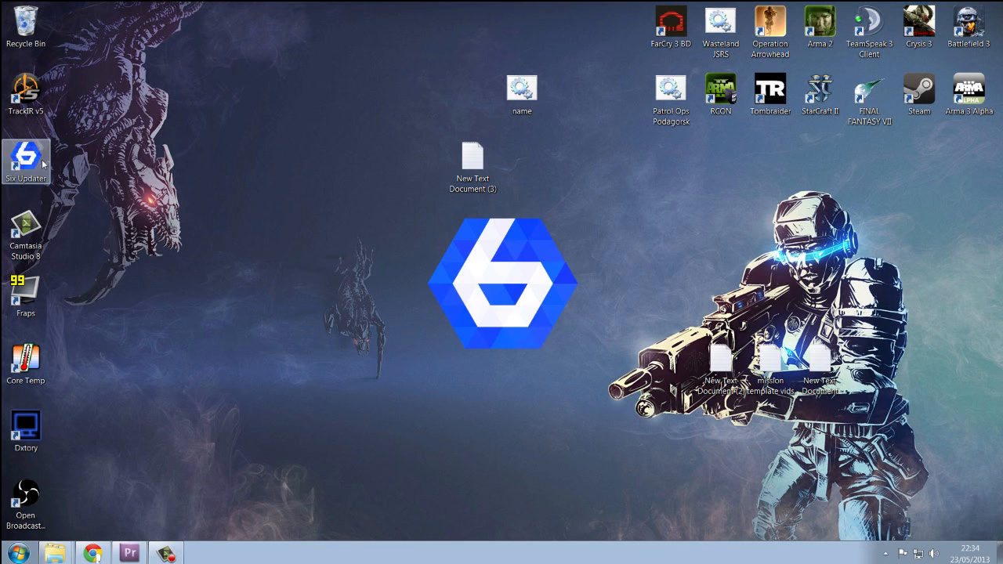
Launch Six Updater from its desktop shortcut
{"action": "double_click", "coordinate": [28, 157]}
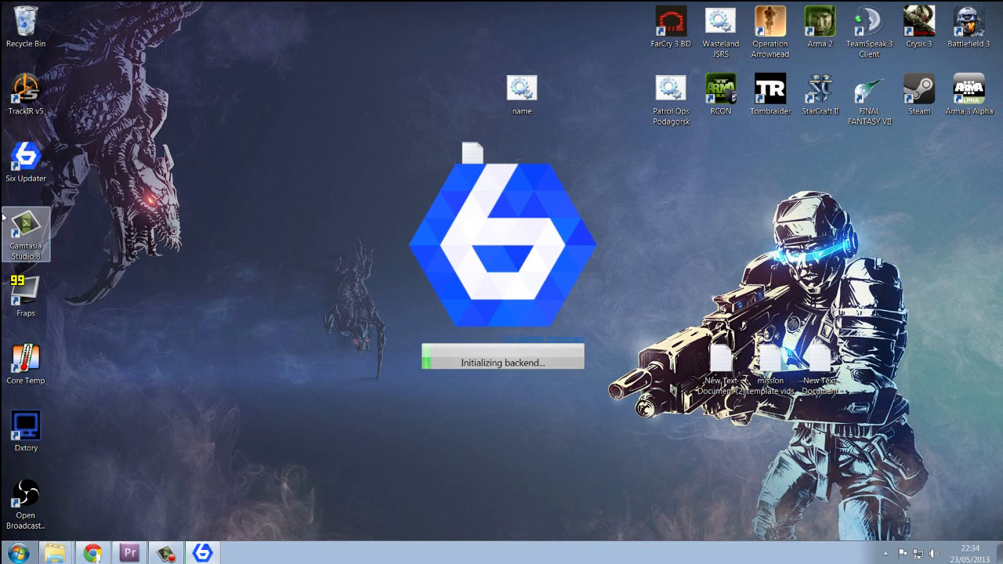
{"action": "mouse_move", "coordinate": [65, 157]}
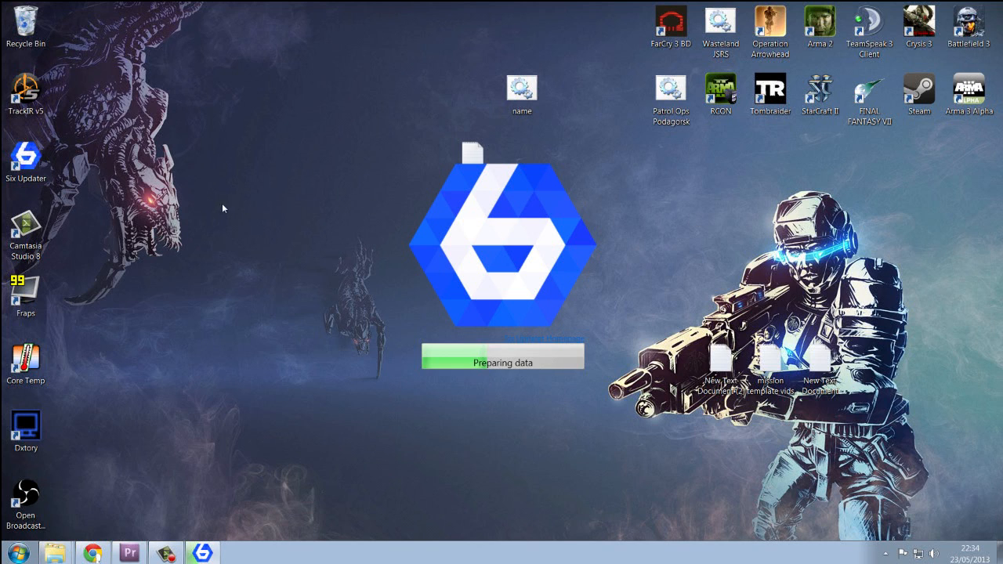
{"action": "mouse_move", "coordinate": [173, 248]}
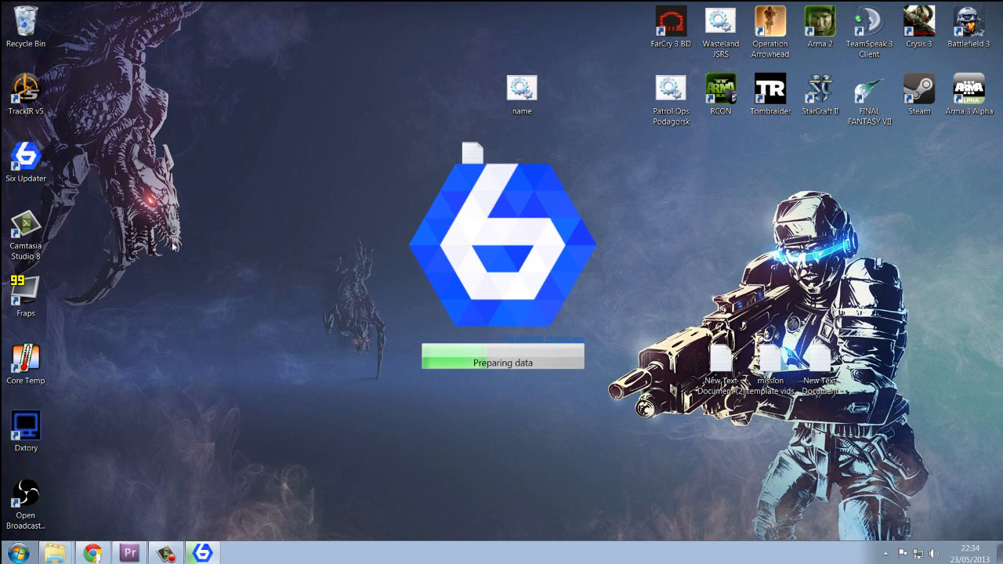
{"action": "mouse_move", "coordinate": [330, 272]}
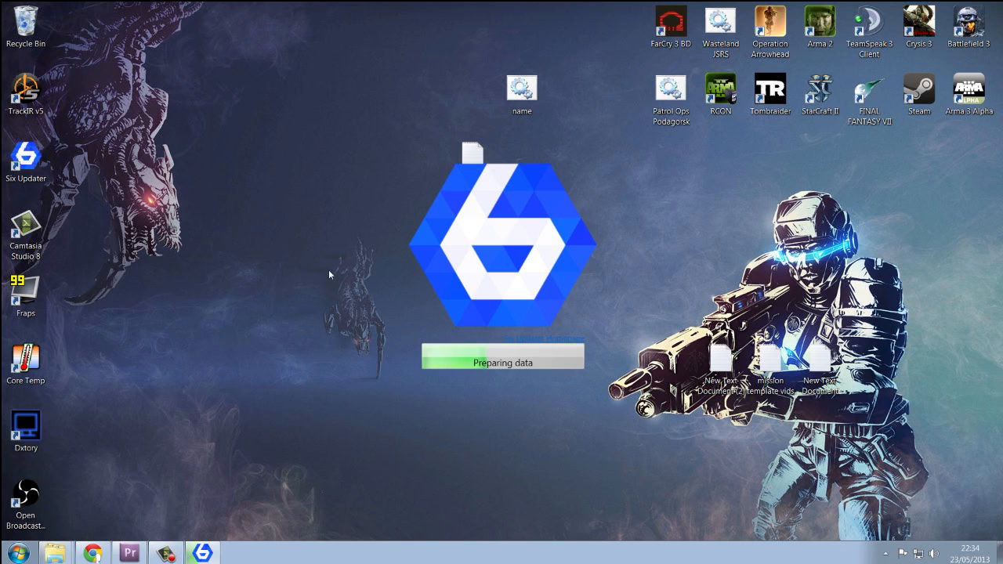
{"action": "mouse_move", "coordinate": [355, 314]}
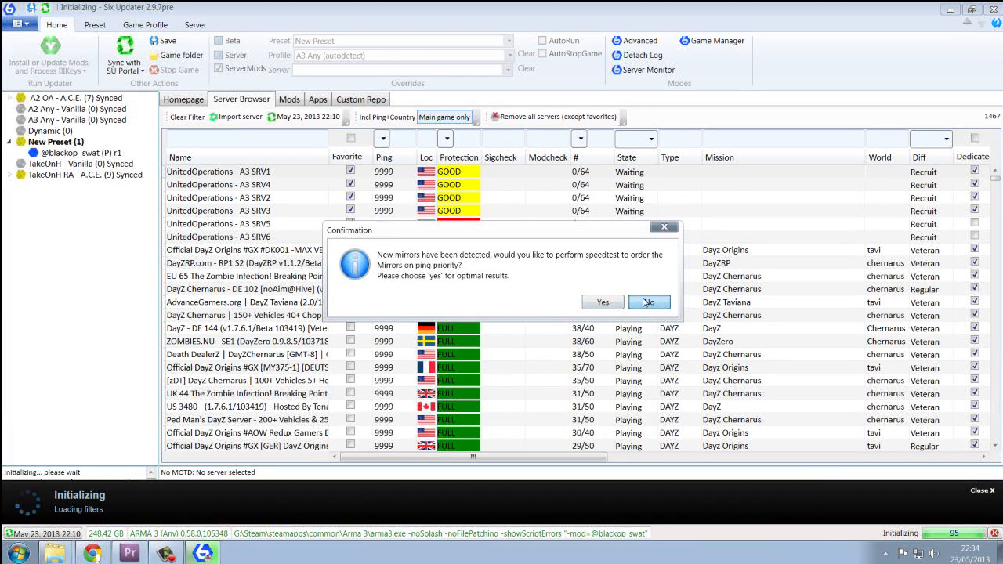
Decline the mirror speed test and show the Mods list
{"action": "left_click", "coordinate": [649, 301]}
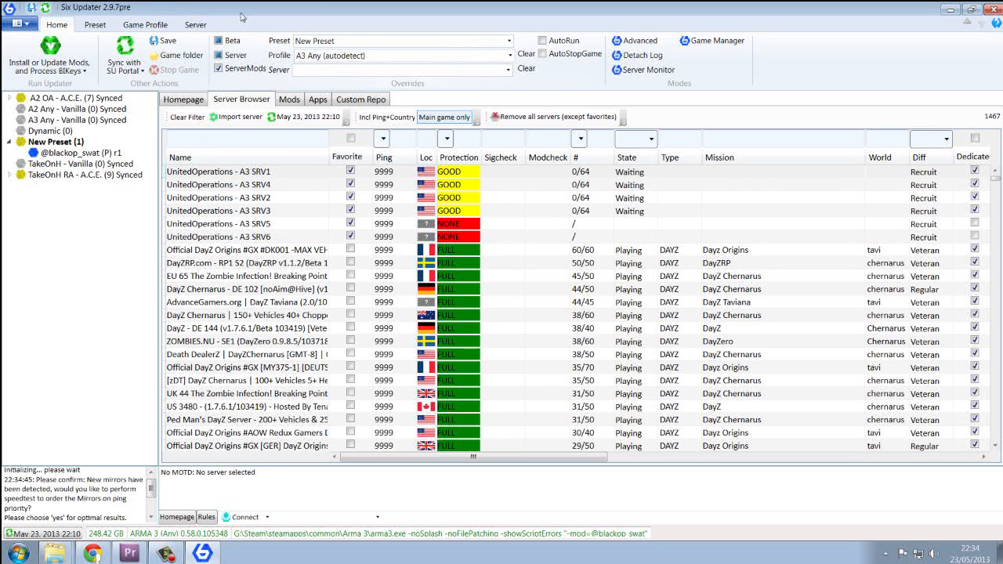
{"action": "left_click", "coordinate": [507, 55]}
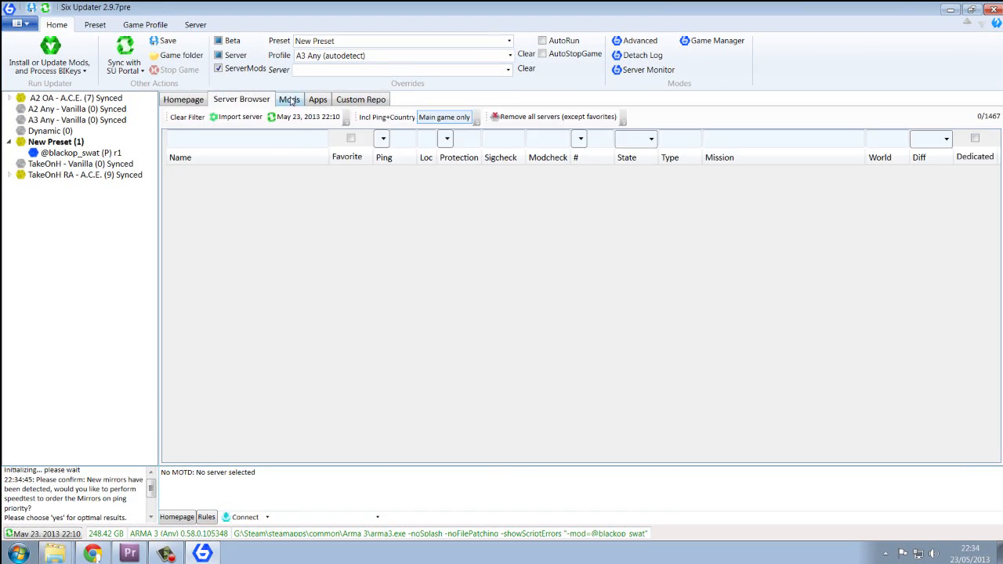
{"action": "left_click", "coordinate": [288, 99]}
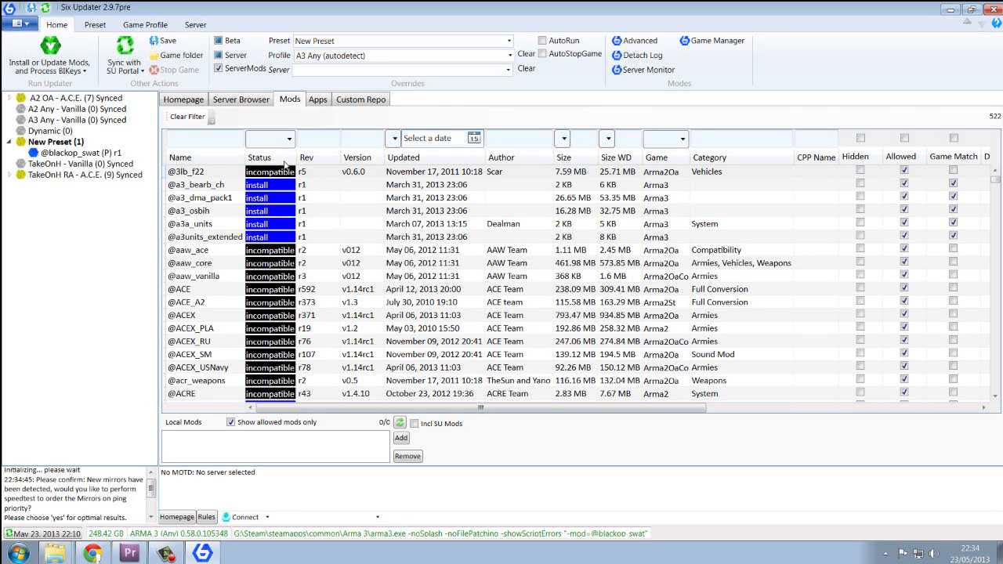
{"action": "mouse_move", "coordinate": [260, 185]}
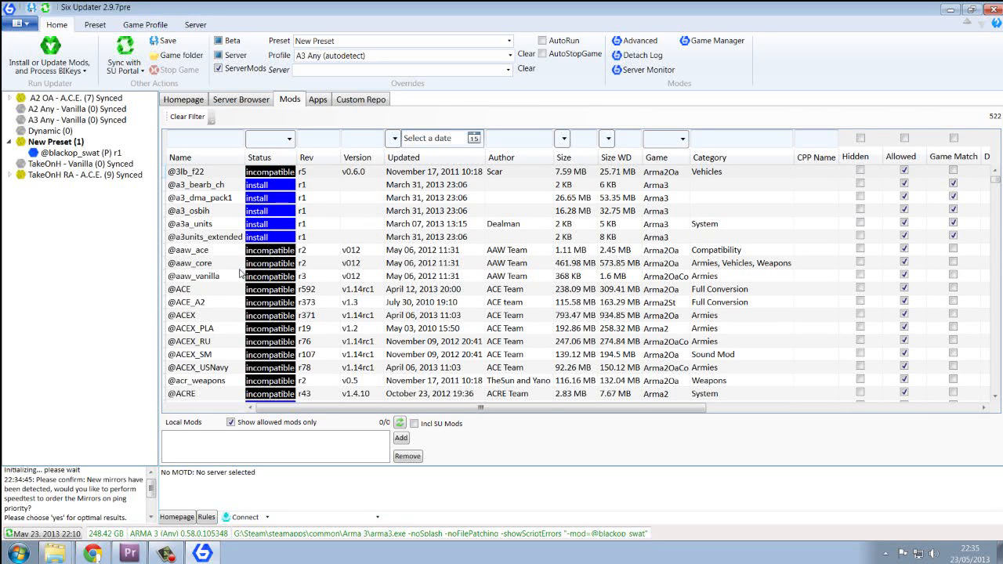
{"action": "mouse_move", "coordinate": [277, 236]}
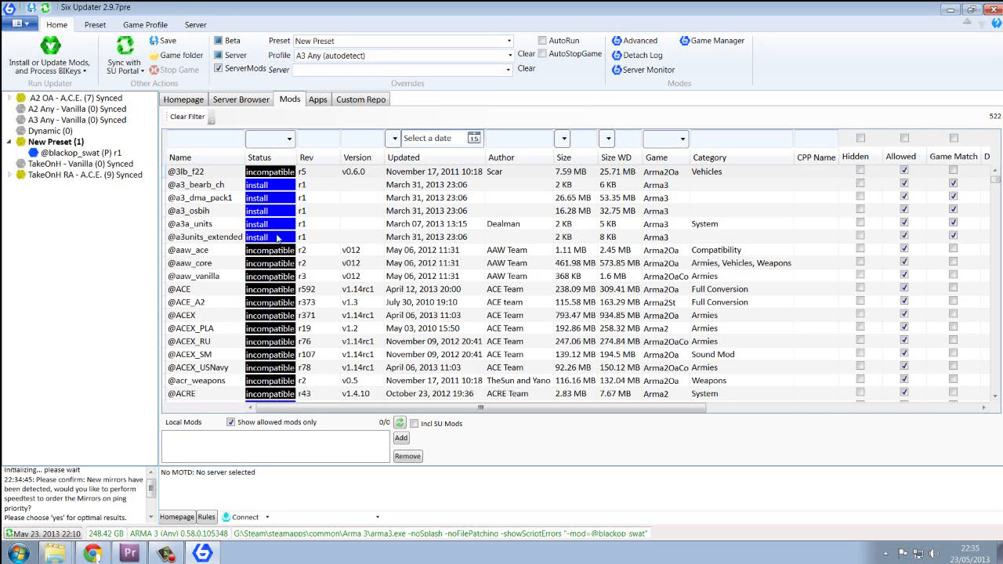
{"action": "mouse_move", "coordinate": [304, 237]}
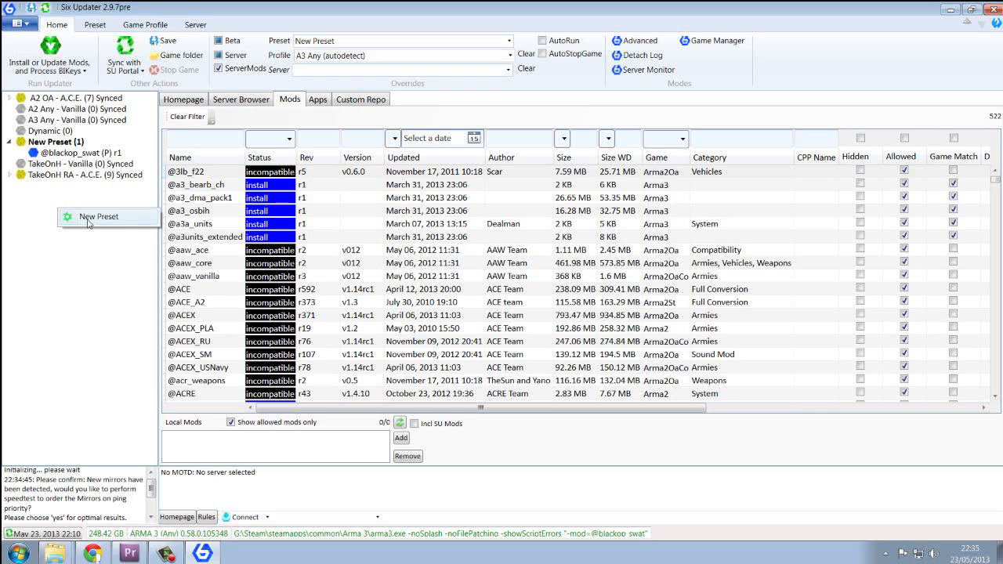
Create 'New Preset (0)', select it and scroll the installable Arma 3 mods
{"action": "left_click", "coordinate": [98, 216]}
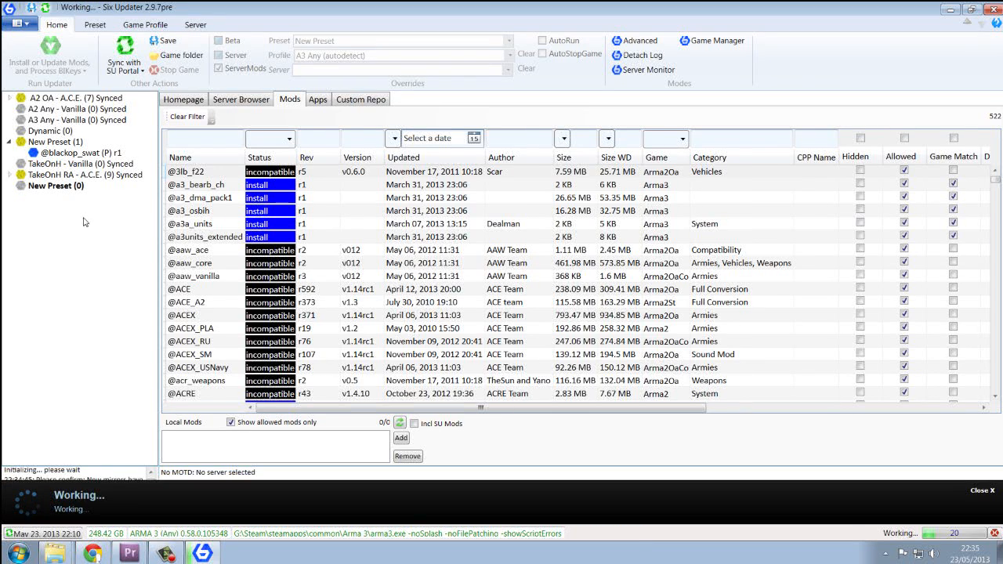
{"action": "left_click", "coordinate": [57, 185]}
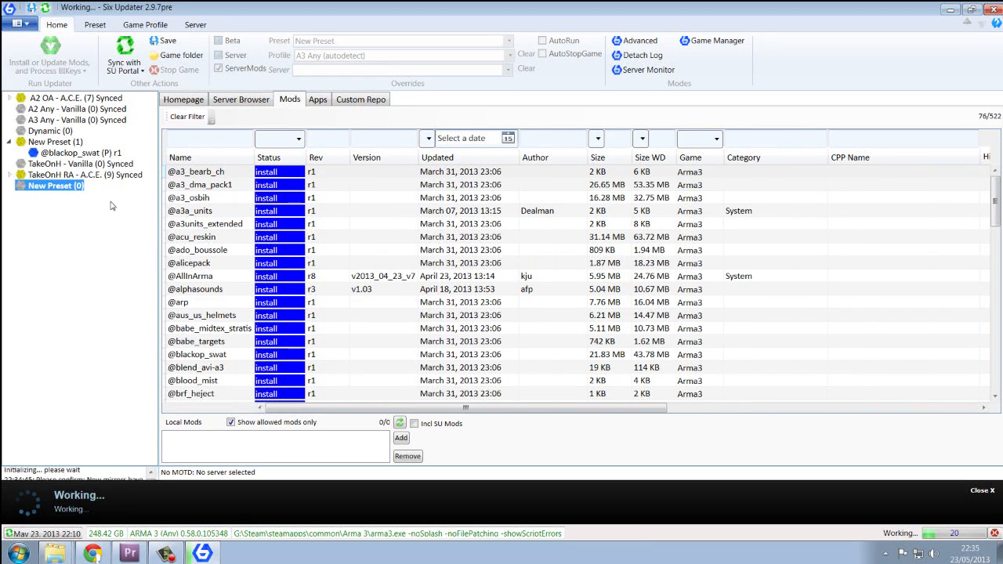
{"action": "scroll", "scroll_direction": "down", "scroll_amount": 3}
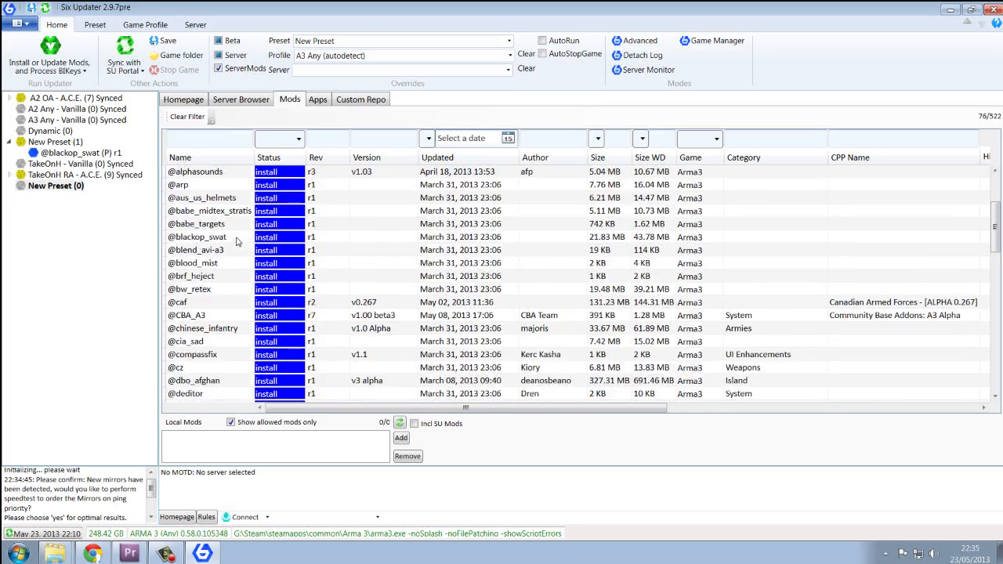
{"action": "scroll", "scroll_direction": "down", "scroll_amount": 3}
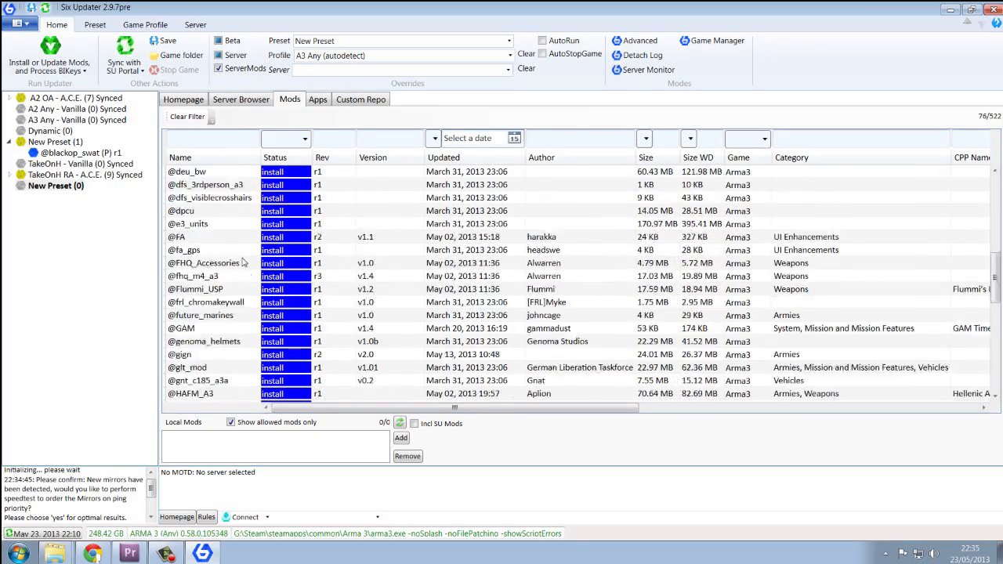
{"action": "right_click", "coordinate": [189, 222]}
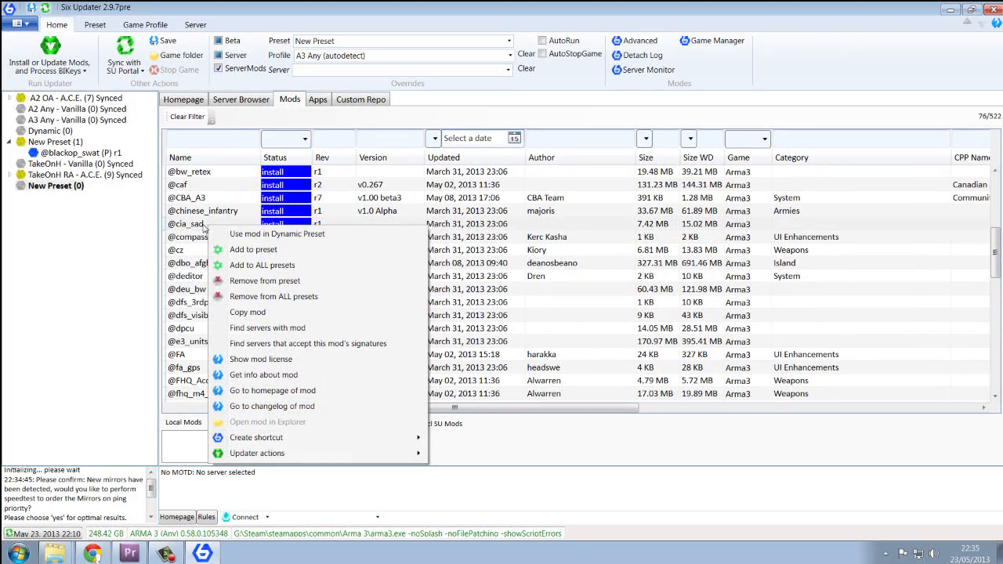
{"action": "mouse_move", "coordinate": [238, 248]}
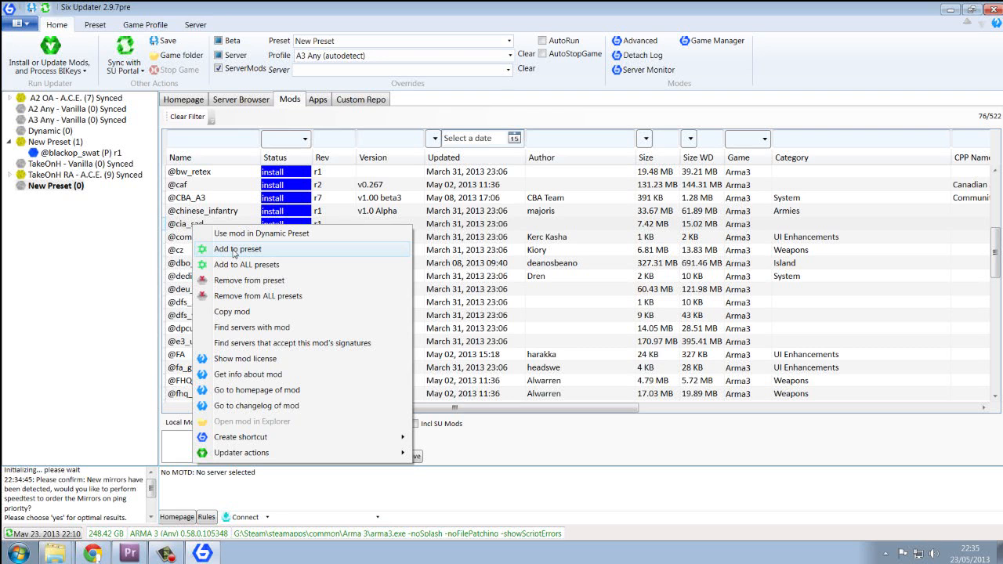
{"action": "left_click", "coordinate": [235, 248]}
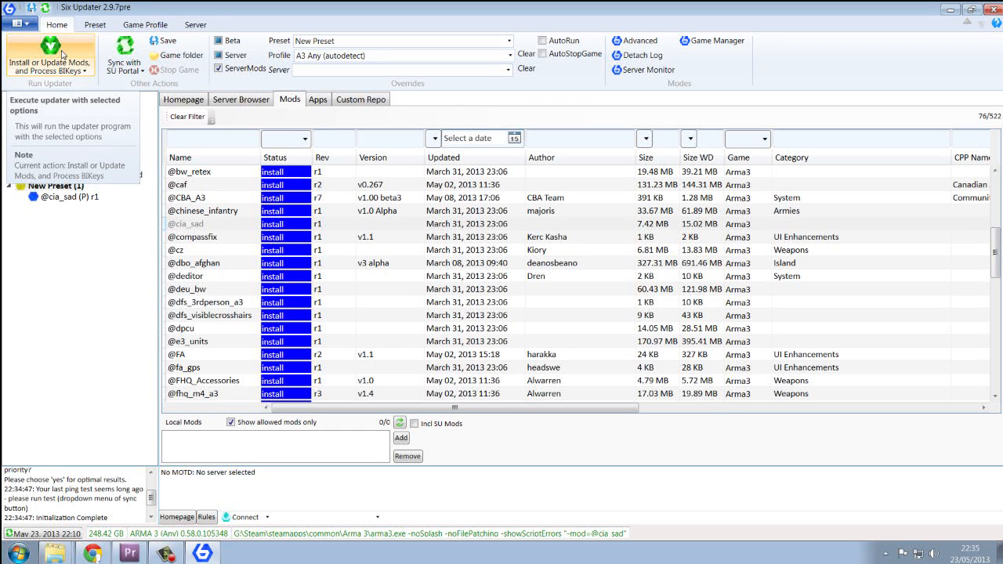
{"action": "left_click", "coordinate": [72, 70]}
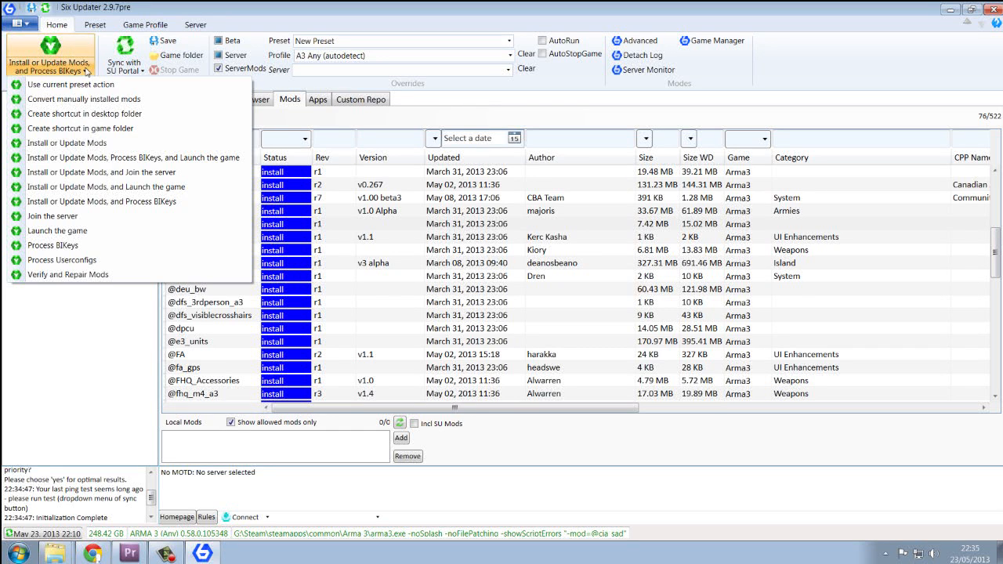
{"action": "mouse_move", "coordinate": [102, 201]}
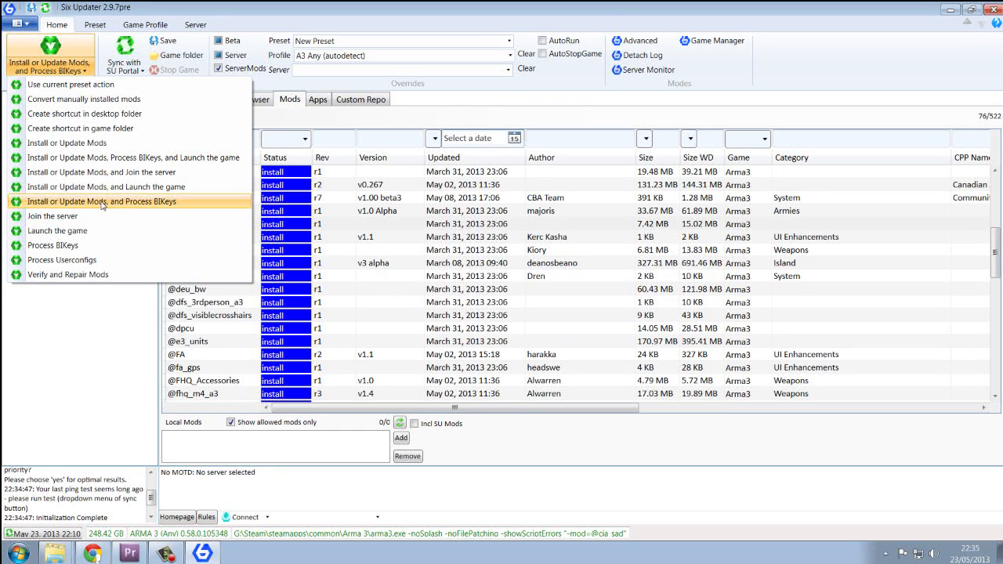
{"action": "left_click", "coordinate": [125, 201]}
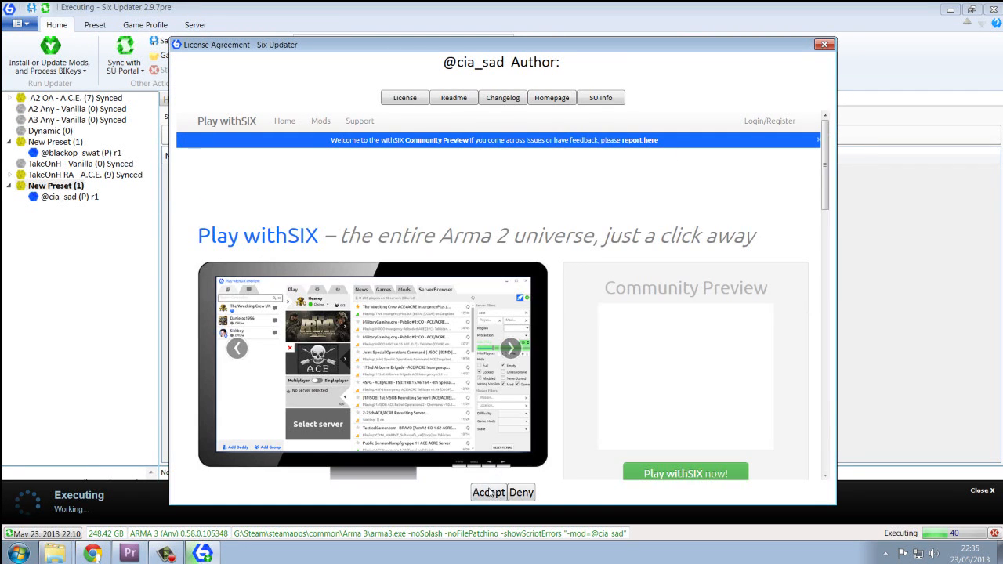
{"action": "left_click", "coordinate": [496, 492]}
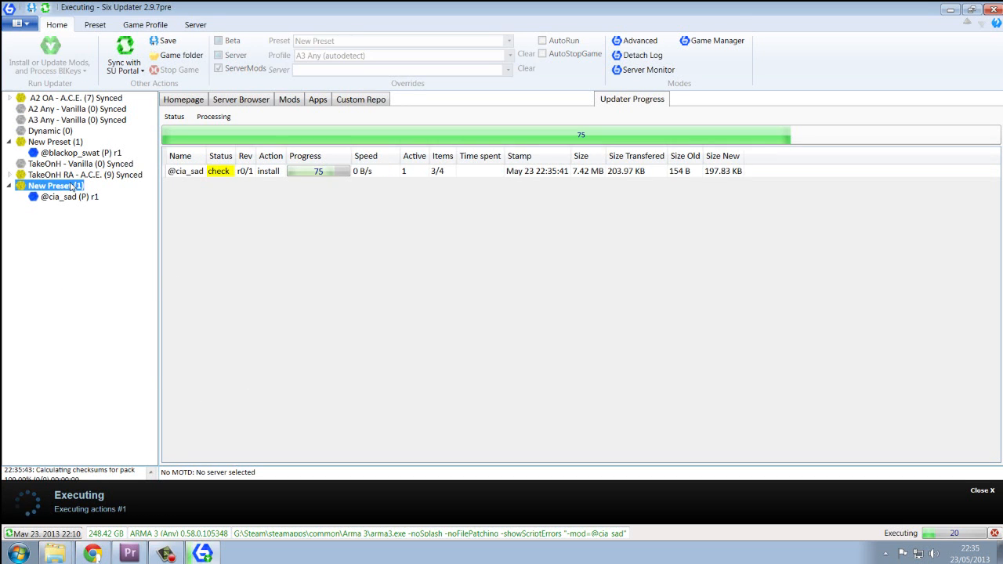
{"action": "mouse_move", "coordinate": [61, 201]}
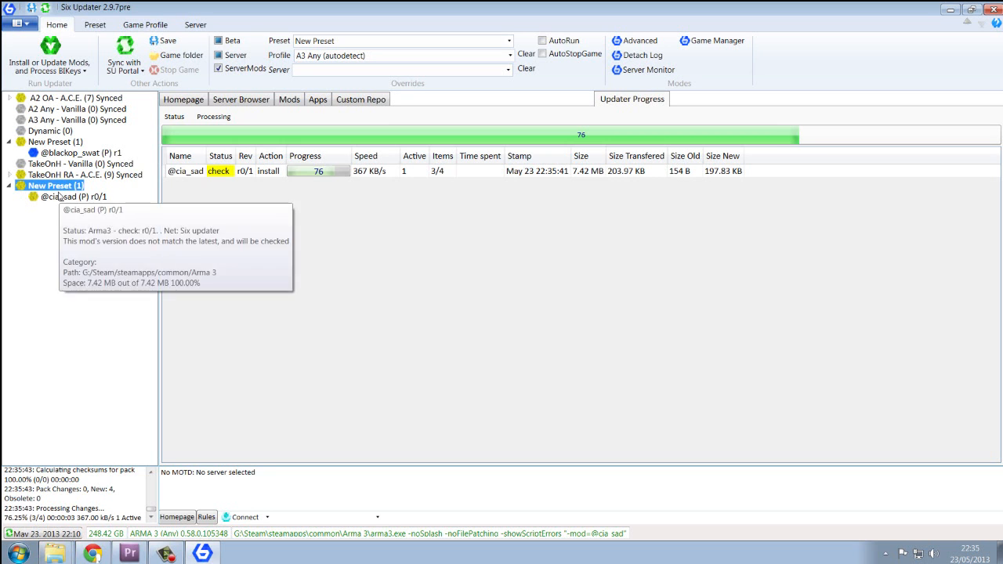
{"action": "left_click", "coordinate": [47, 59]}
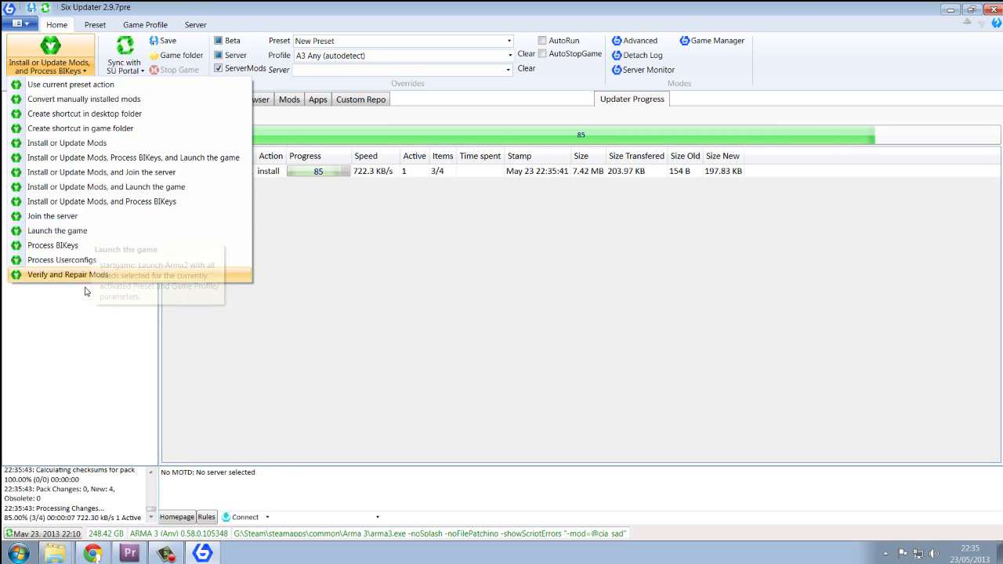
{"action": "left_click", "coordinate": [69, 276]}
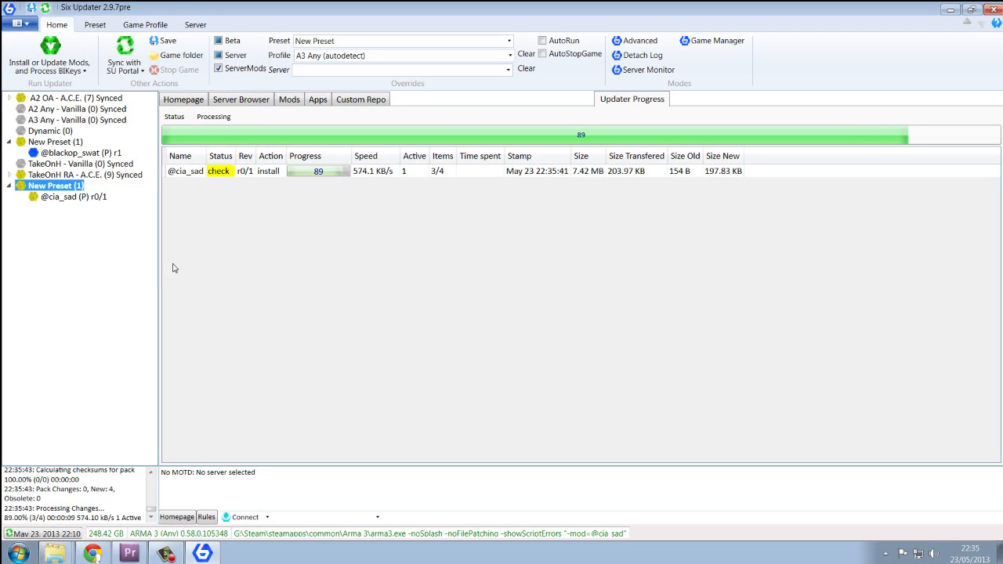